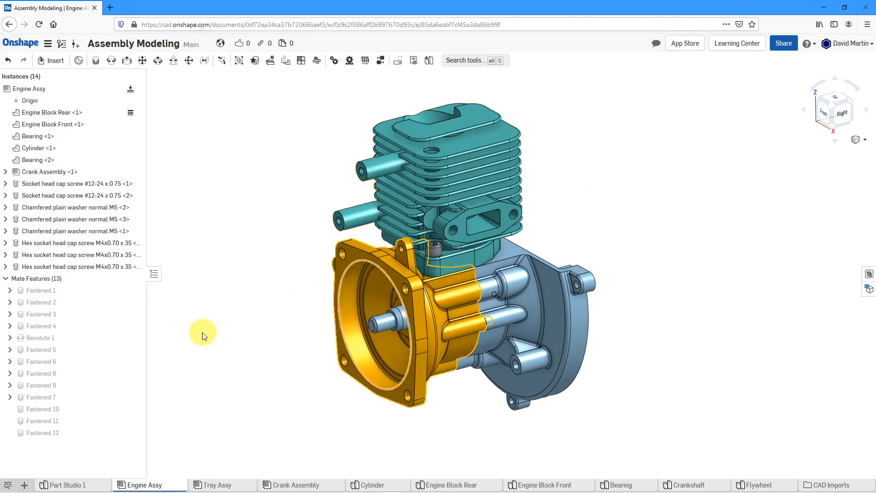
pyautogui.moveTo(148, 484)
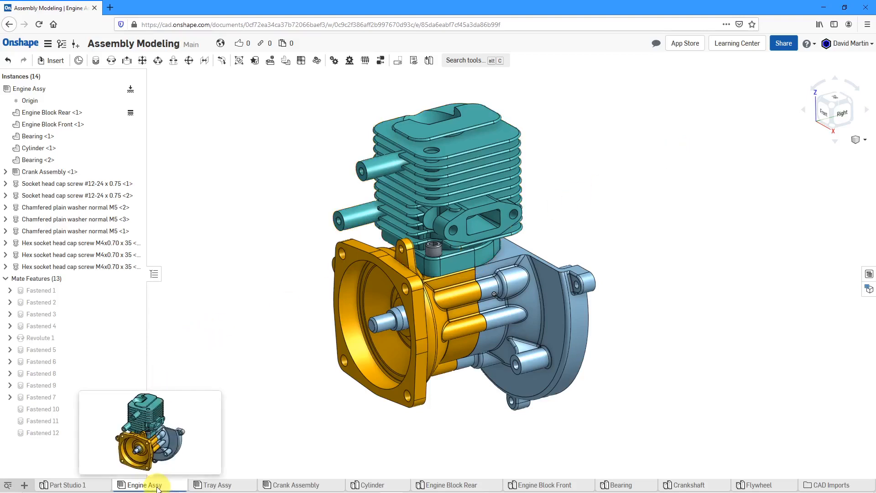
# - Right-click the Engine Assy tab to show its actions, including Create Drawing of Engine Assy
pyautogui.rightClick(143, 484)
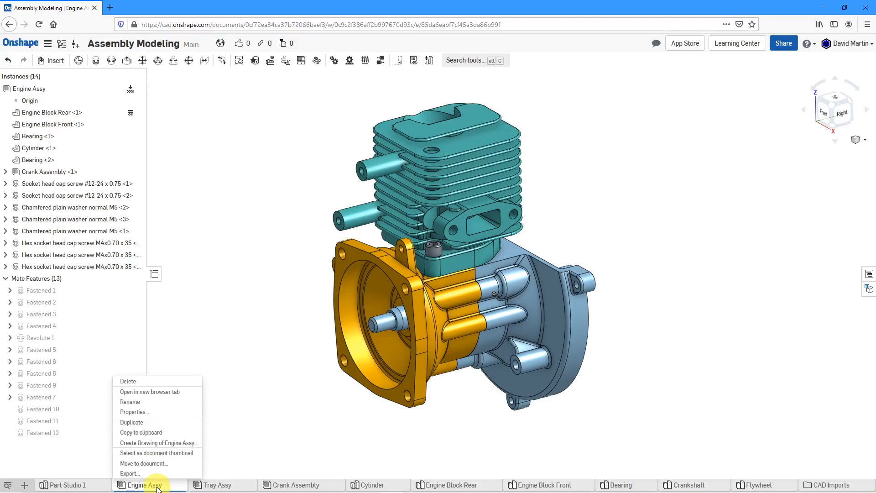
pyautogui.moveTo(161, 447)
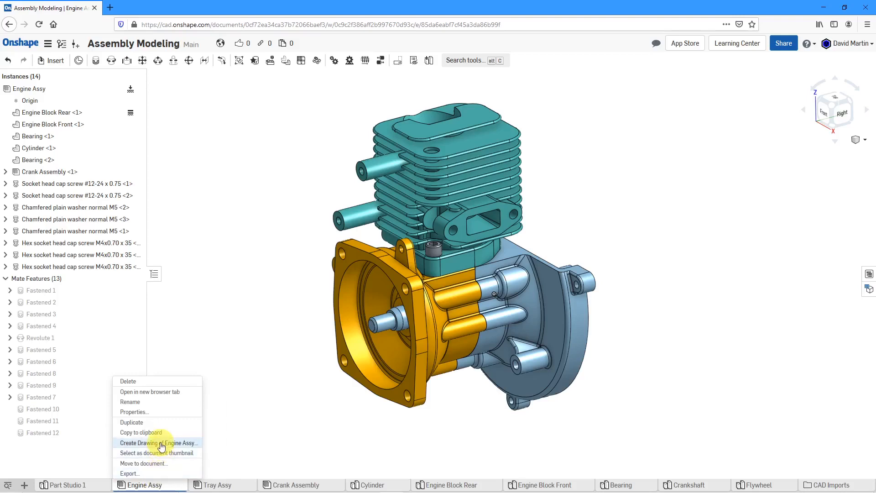
# - Create an Engine Assy drawing from the ANSI_C_INCH.dwt template with four views
pyautogui.click(154, 443)
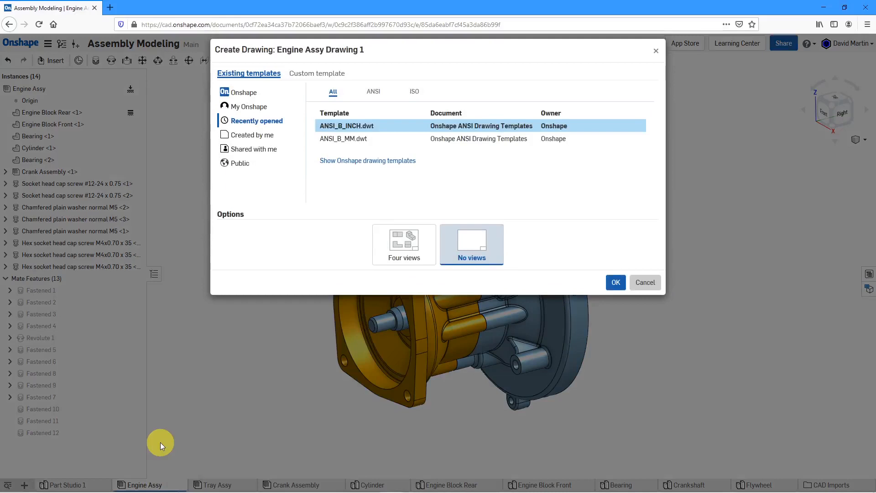
pyautogui.moveTo(333, 199)
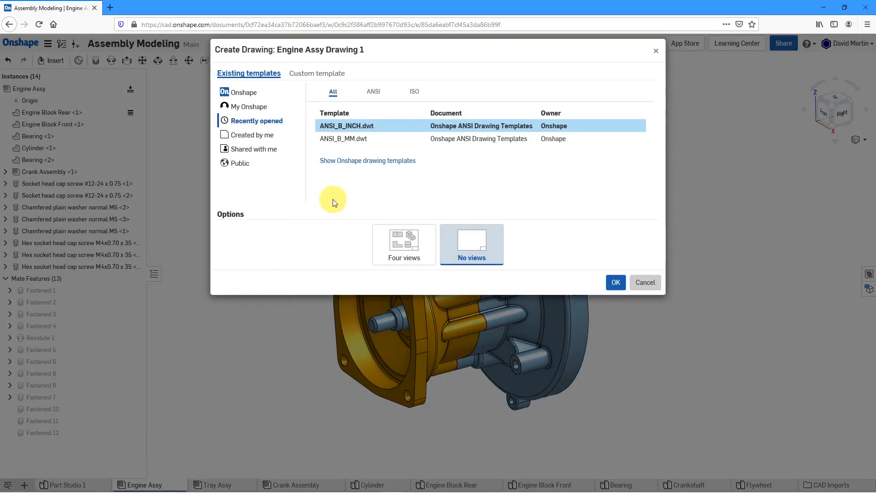
pyautogui.moveTo(393, 152)
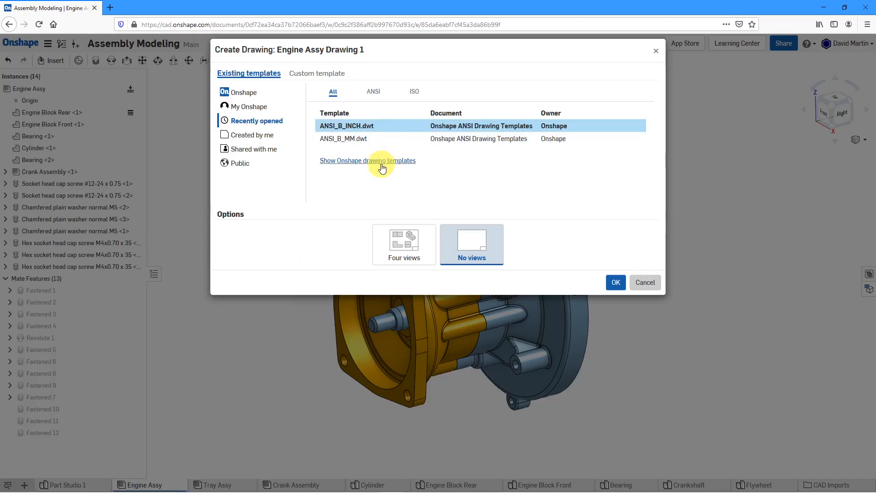
pyautogui.click(367, 160)
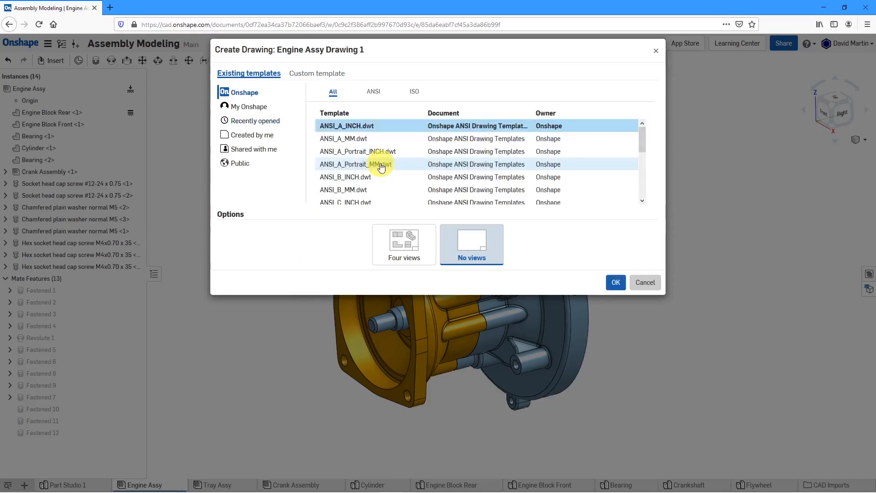
pyautogui.click(374, 91)
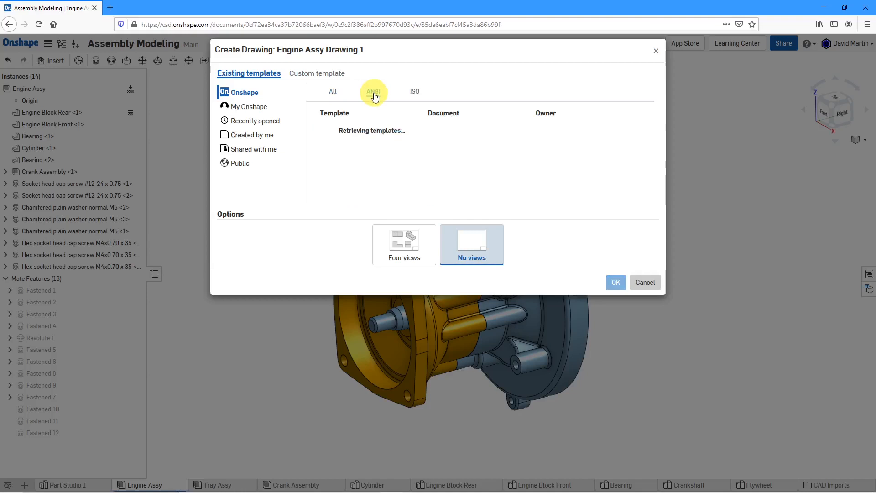
pyautogui.click(373, 92)
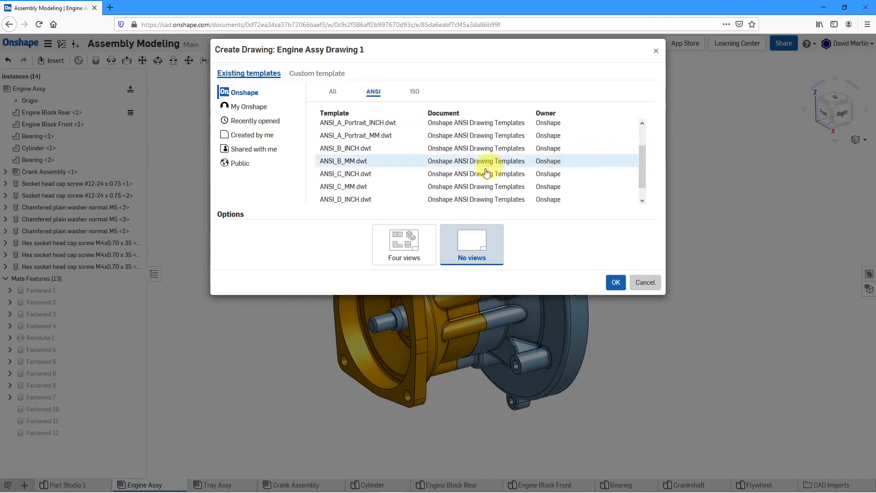
pyautogui.click(346, 174)
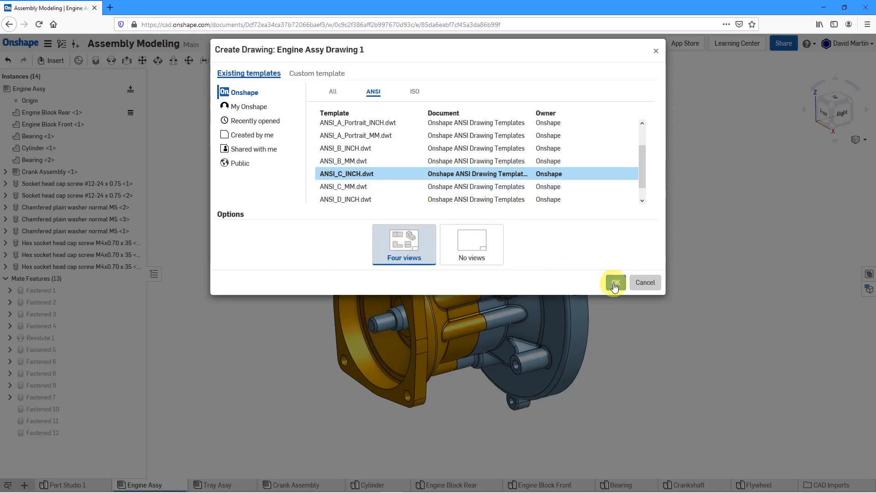
pyautogui.click(616, 282)
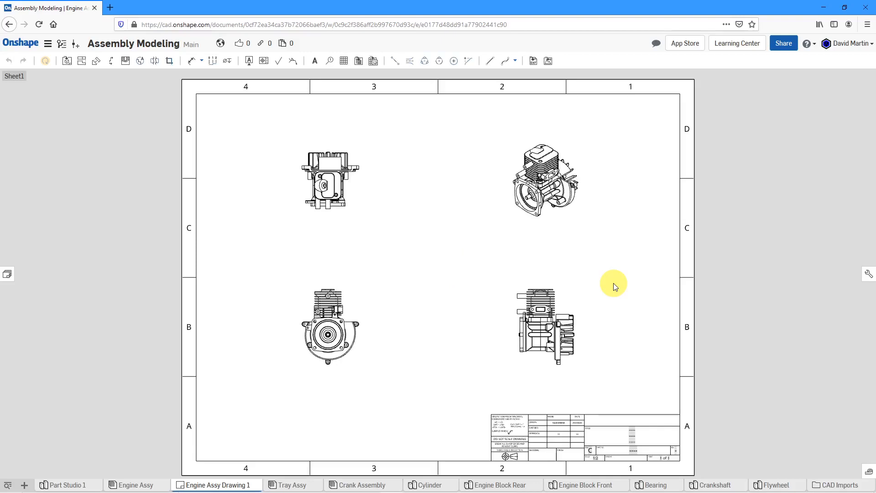
pyautogui.moveTo(594, 371)
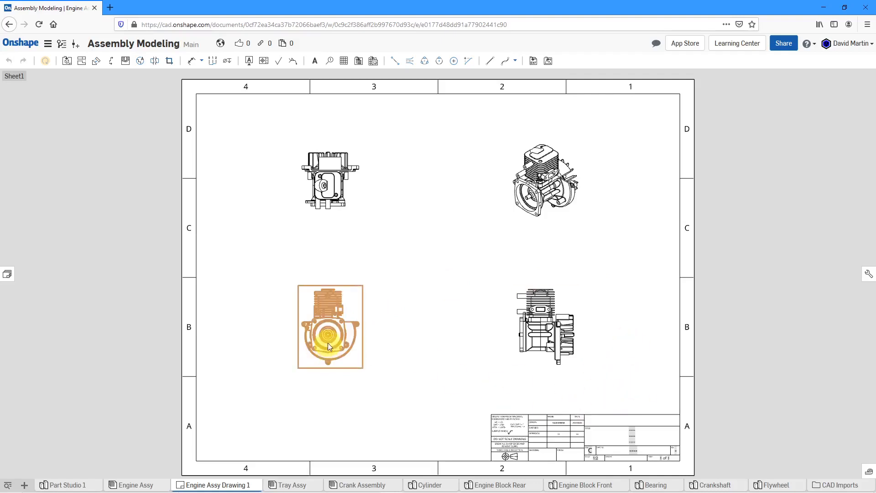
# - Move the front view higher on the sheet and select the side view for repositioning
pyautogui.moveTo(328, 345); pyautogui.dragTo(328, 301)
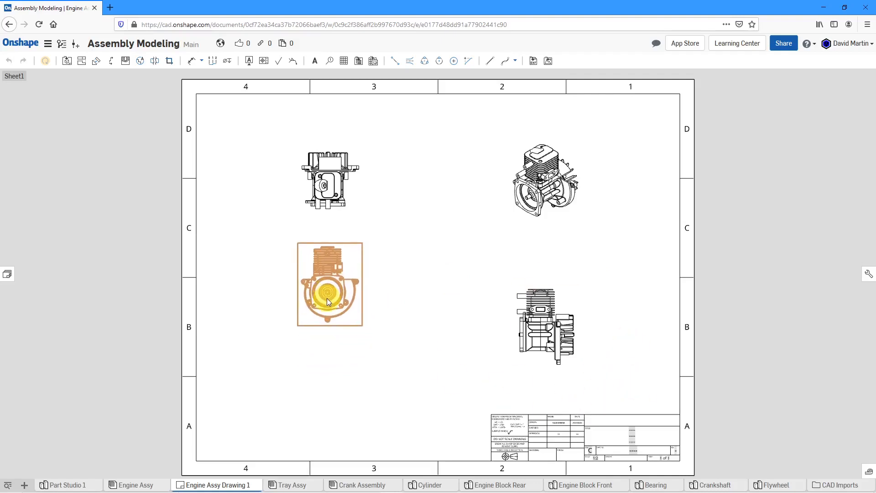
pyautogui.click(542, 289)
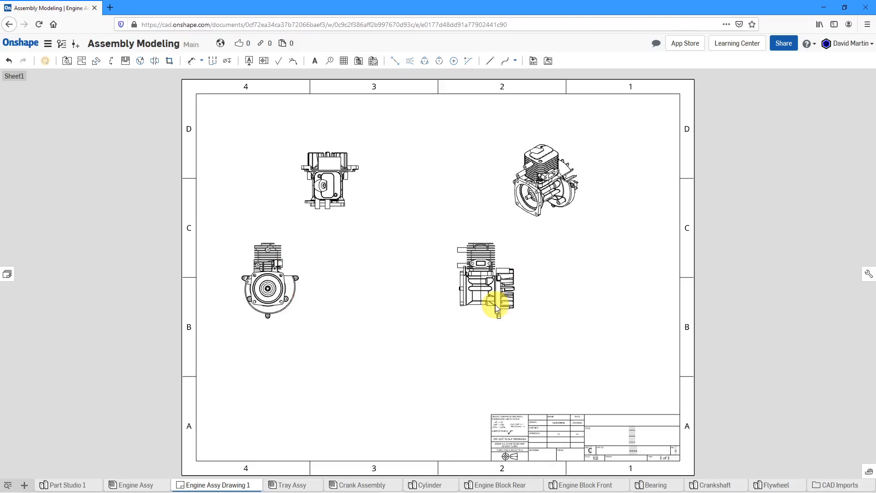
pyautogui.click(495, 307)
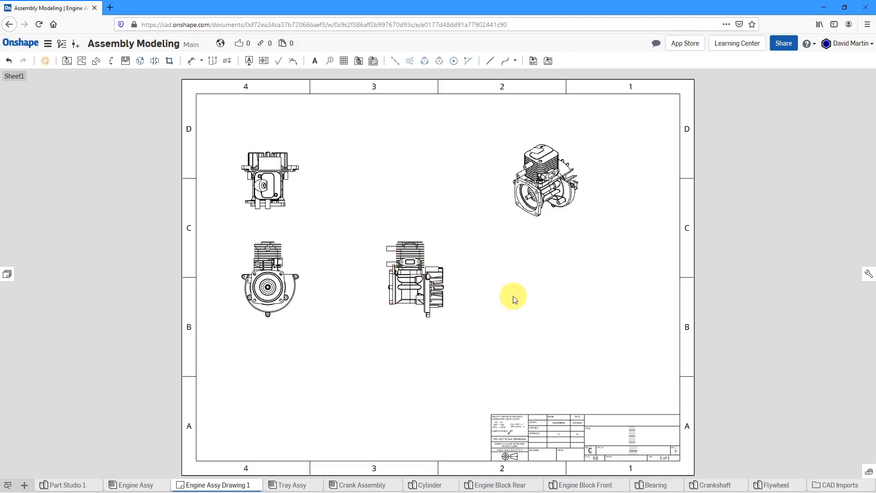
pyautogui.moveTo(363, 292)
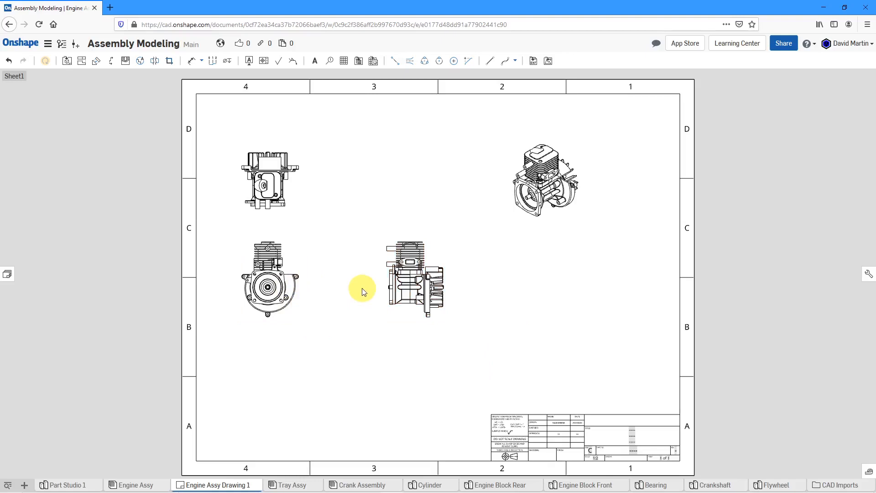
pyautogui.moveTo(360, 320)
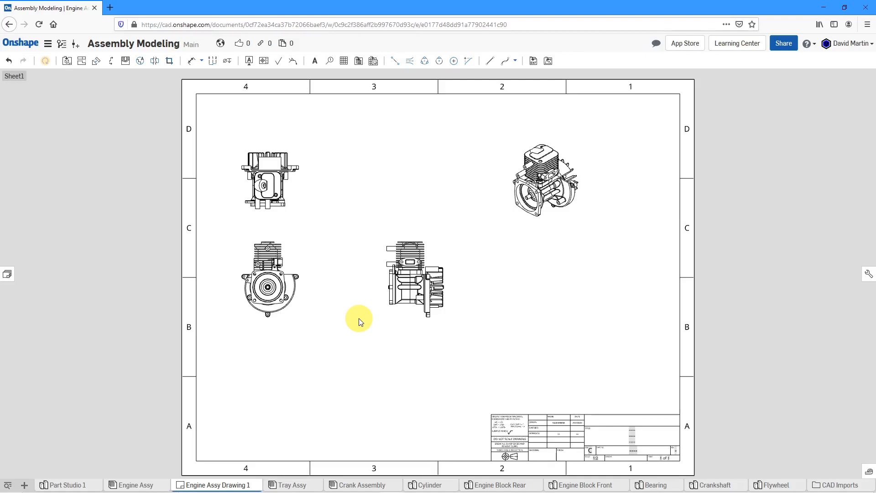
pyautogui.moveTo(347, 198)
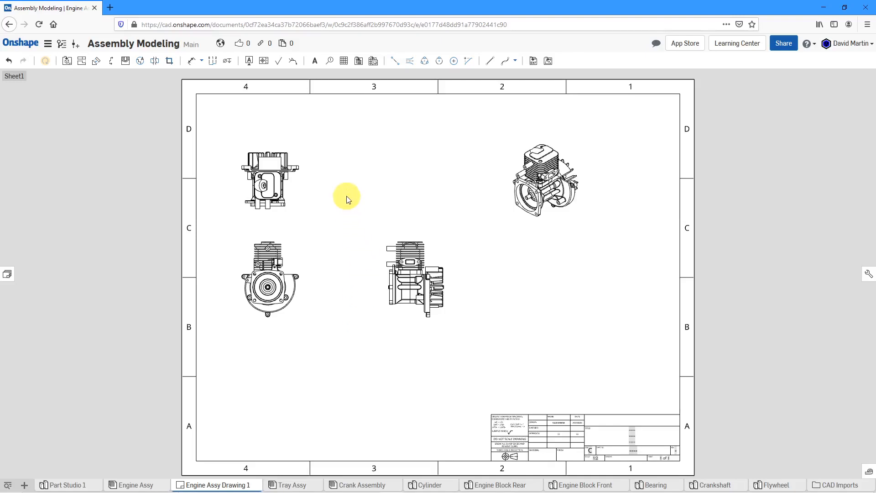
pyautogui.moveTo(358, 61)
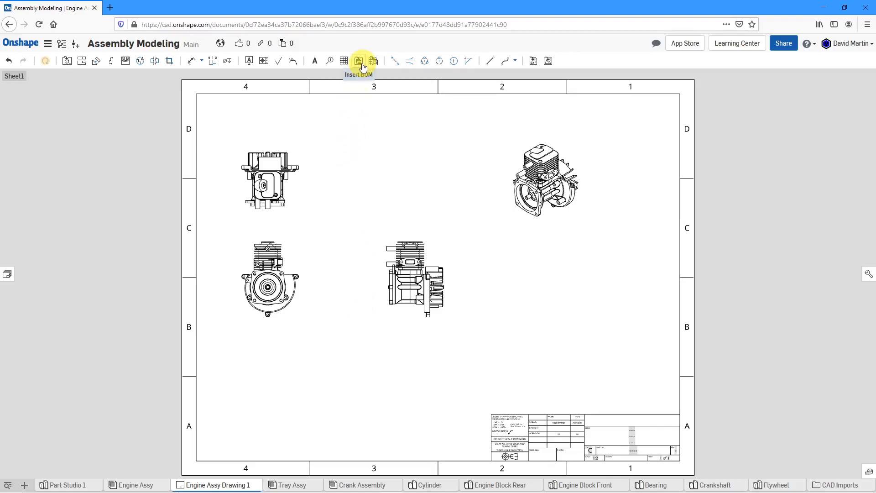
pyautogui.moveTo(463, 198)
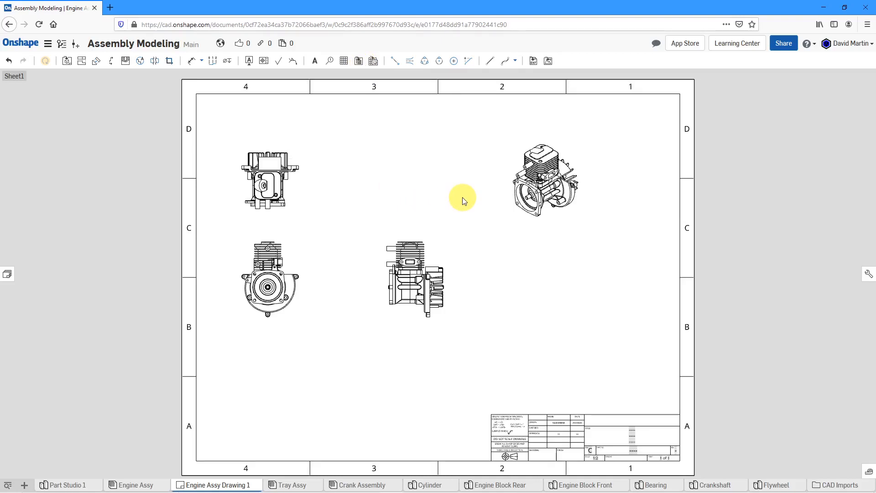
pyautogui.moveTo(136, 484)
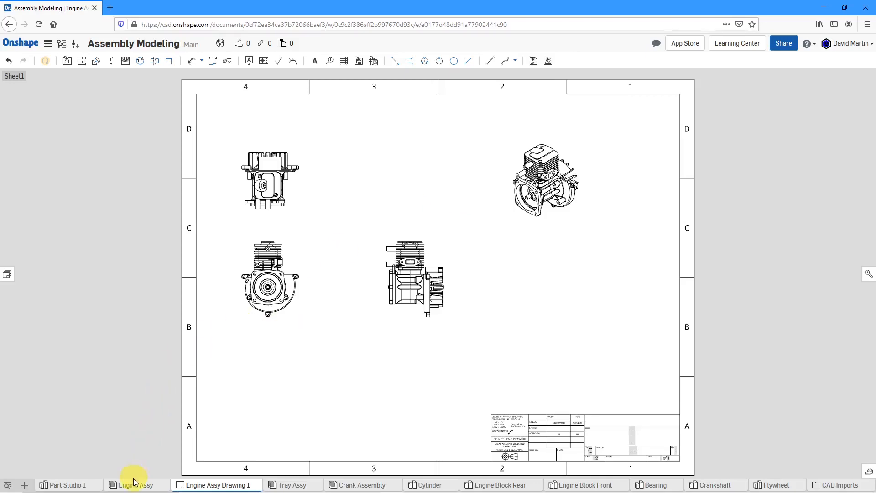
# - Return to Engine Assy, open its bill of materials, and switch it to Structured
pyautogui.click(136, 484)
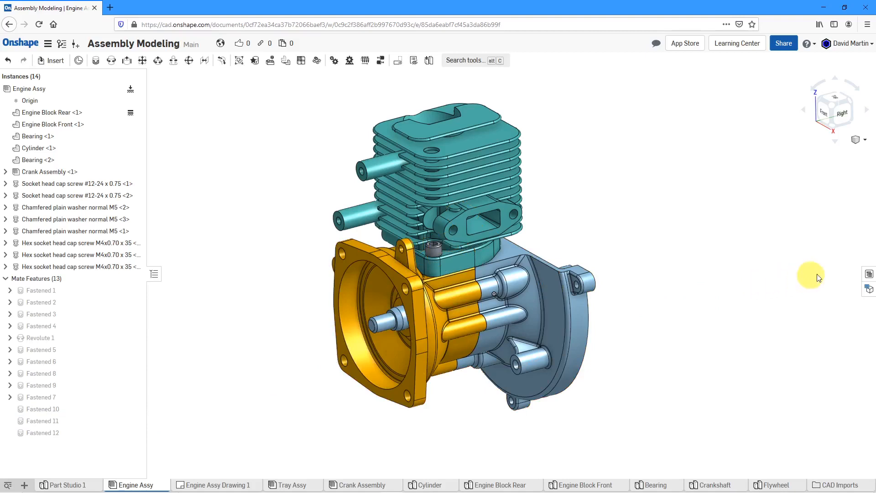
pyautogui.moveTo(869, 274)
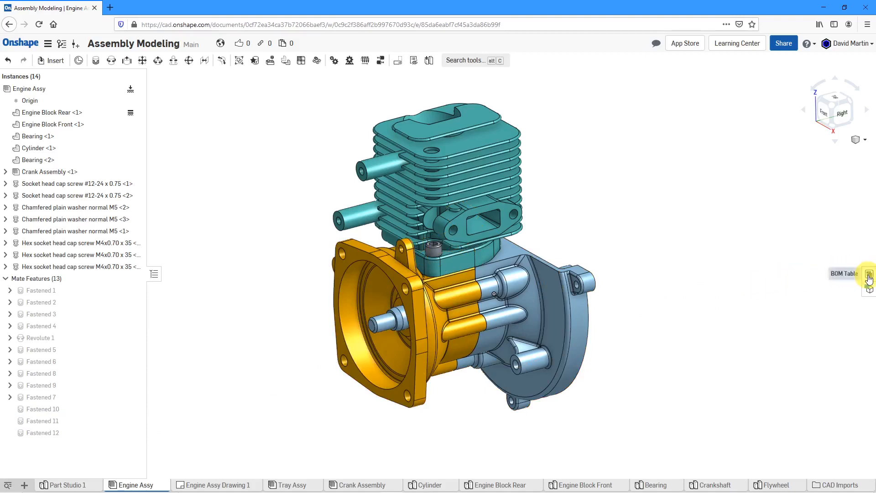
pyautogui.click(870, 276)
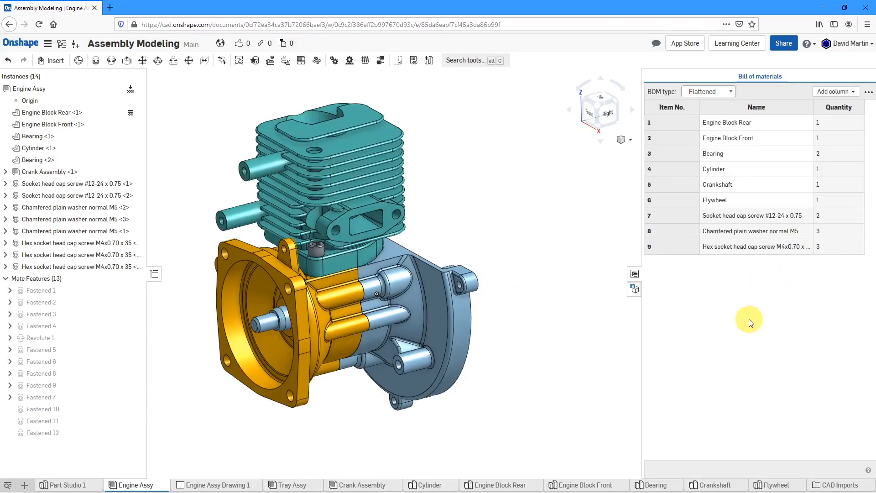
pyautogui.moveTo(712, 297)
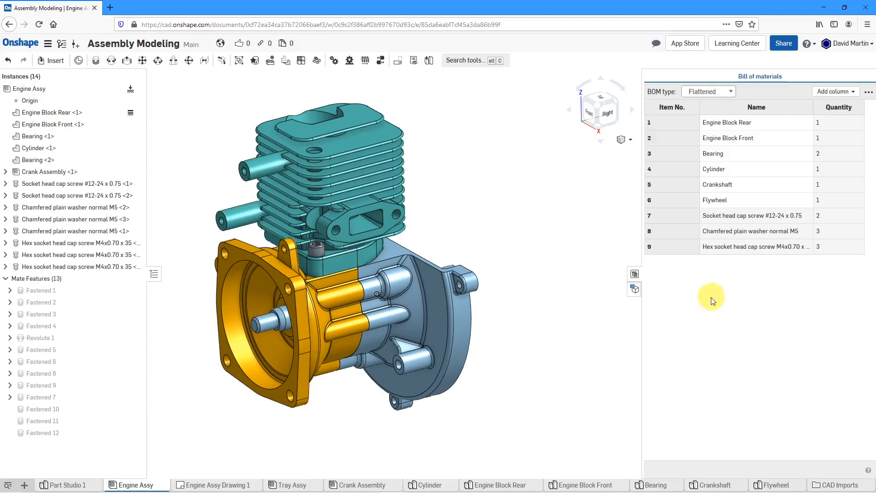
pyautogui.click(709, 91)
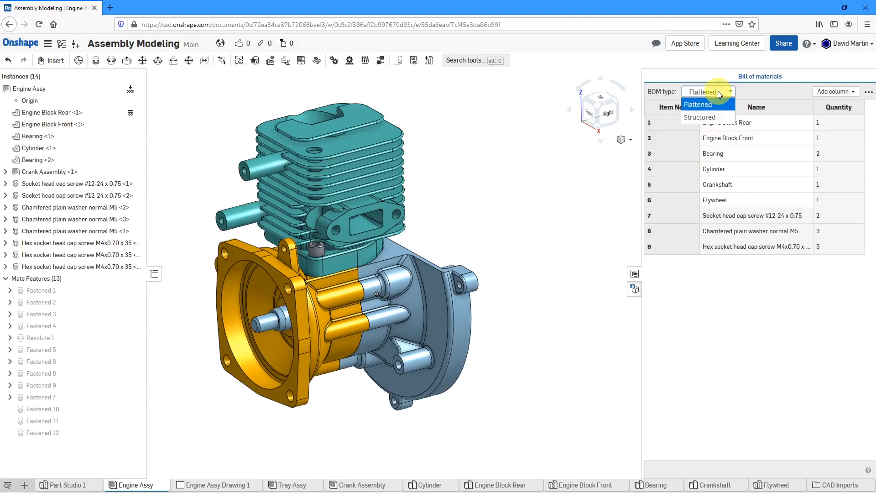
pyautogui.click(700, 117)
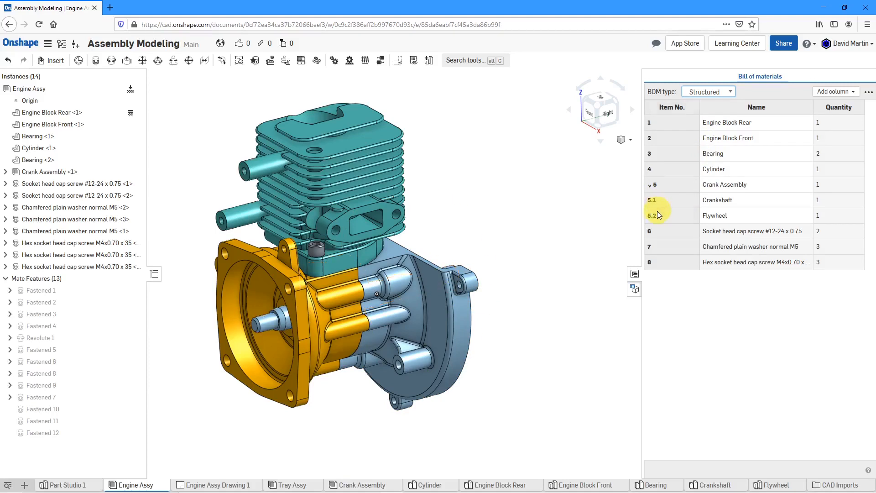
pyautogui.moveTo(672, 336)
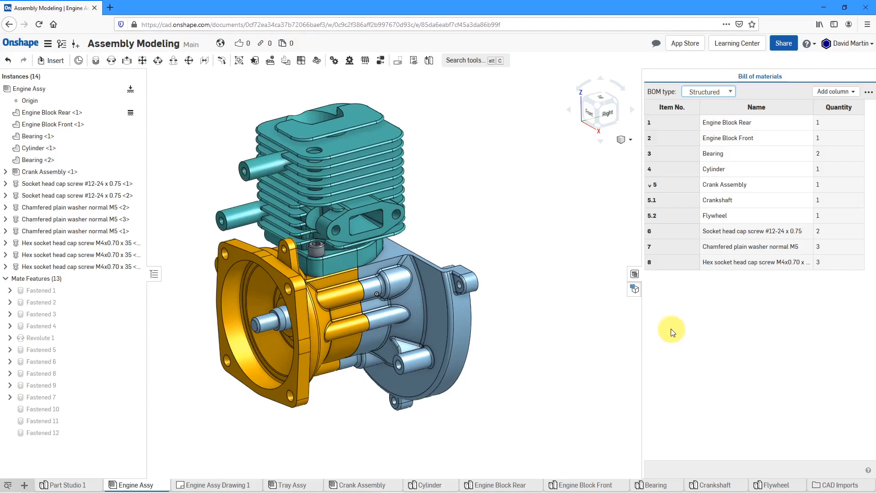
pyautogui.moveTo(736, 220)
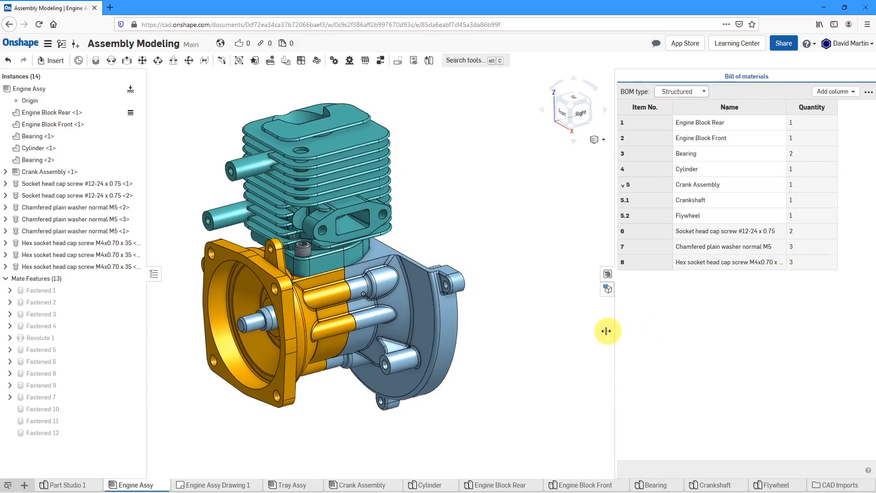
# - Widen the BOM panel and add Part number and Material columns
pyautogui.moveTo(607, 330); pyautogui.dragTo(568, 330)
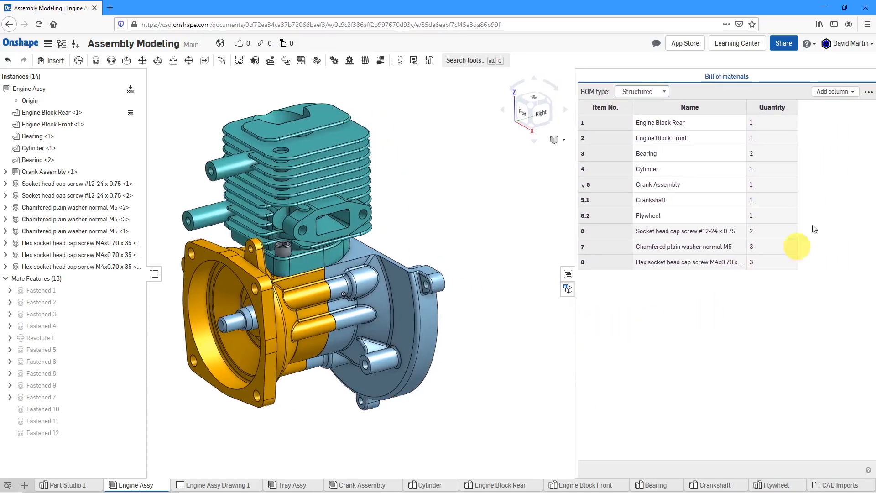
pyautogui.click(835, 91)
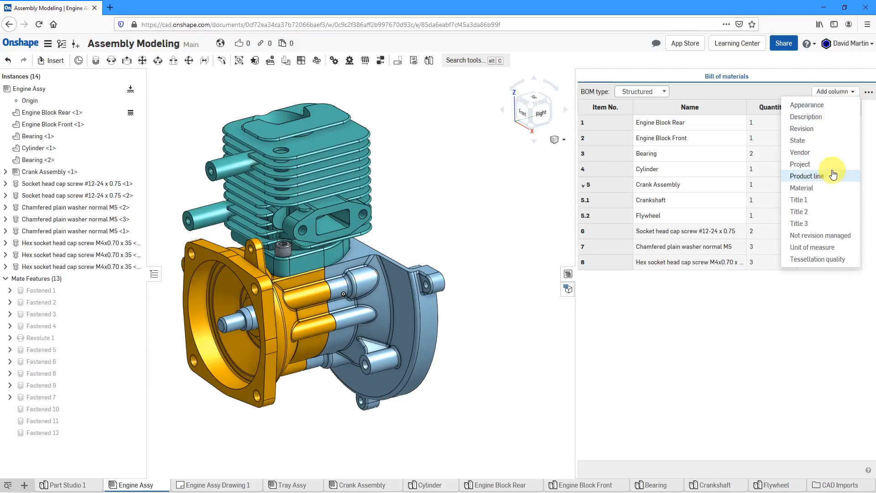
pyautogui.moveTo(822, 189)
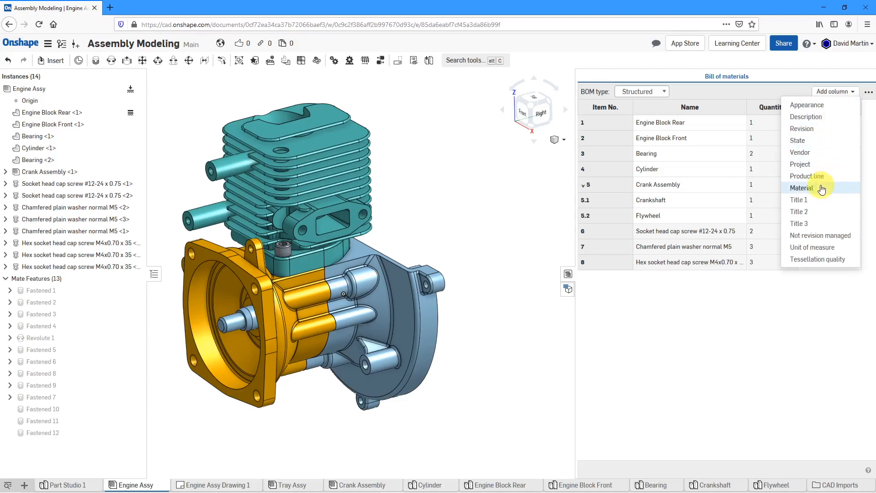
pyautogui.click(802, 188)
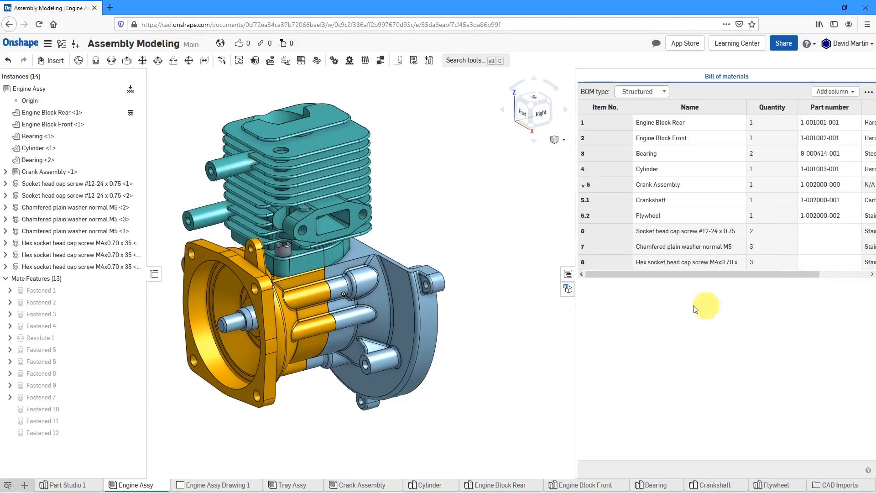
pyautogui.moveTo(695, 309); pyautogui.dragTo(540, 319)
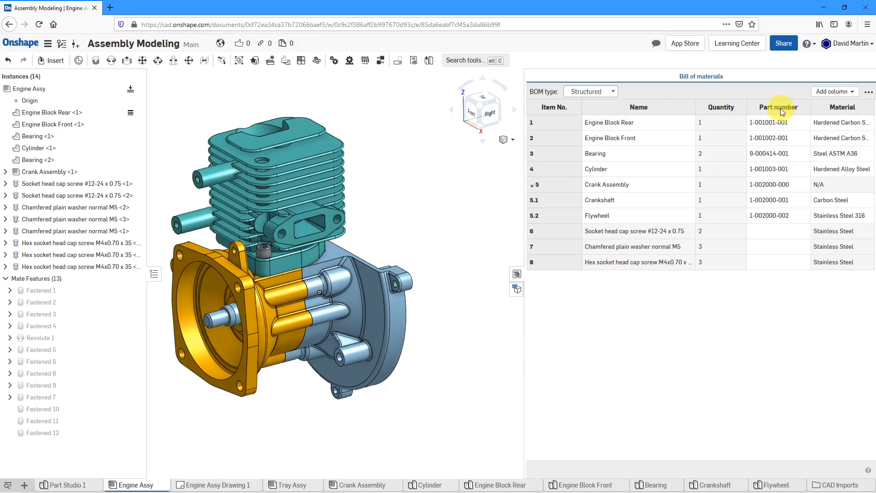
# - Move Part number right after Item No. and Material ahead of Quantity
pyautogui.click(779, 107)
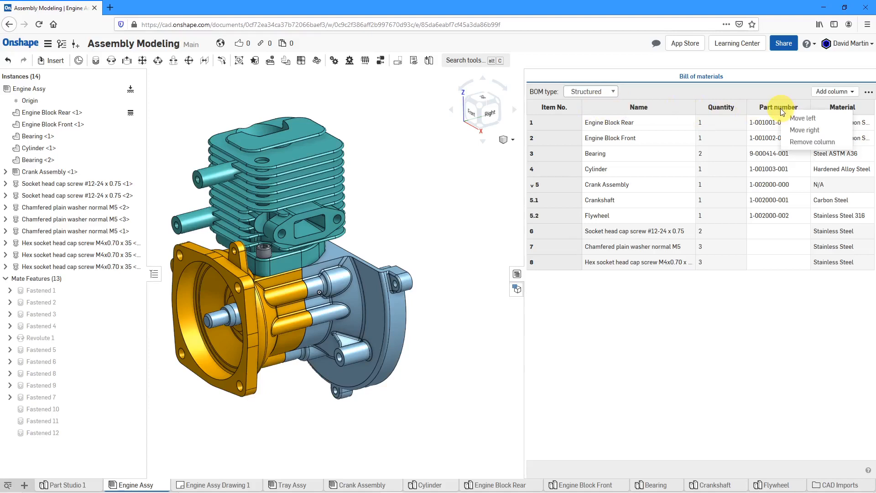
pyautogui.click(803, 118)
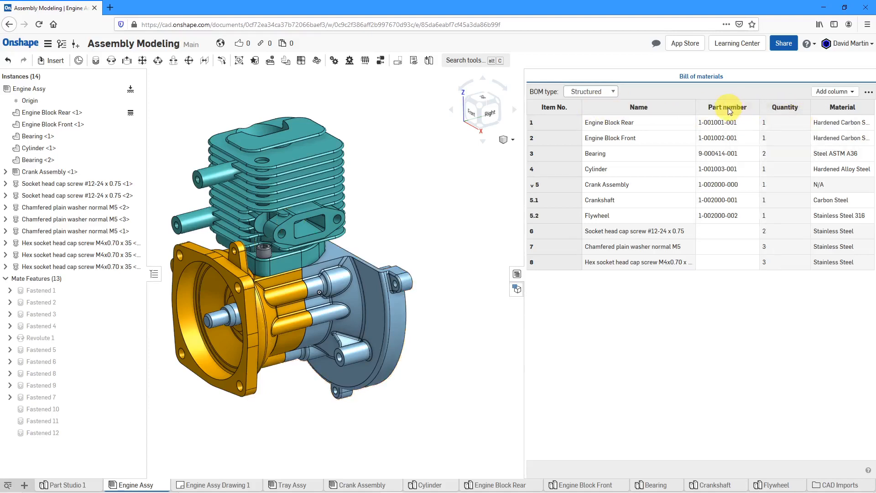
pyautogui.moveTo(726, 107); pyautogui.dragTo(639, 107)
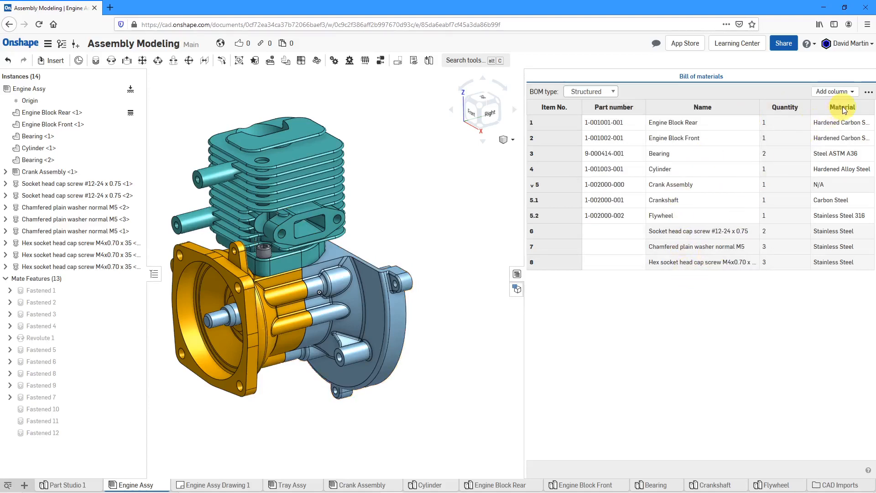
pyautogui.click(842, 107)
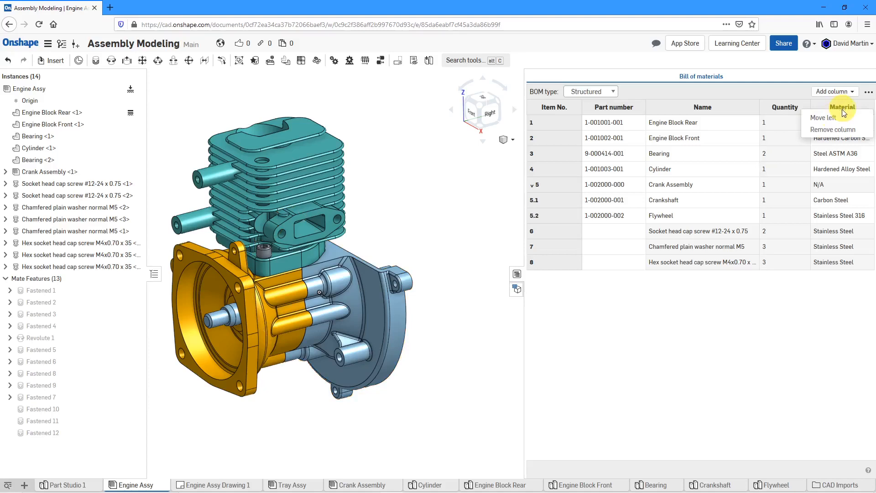
pyautogui.click(818, 117)
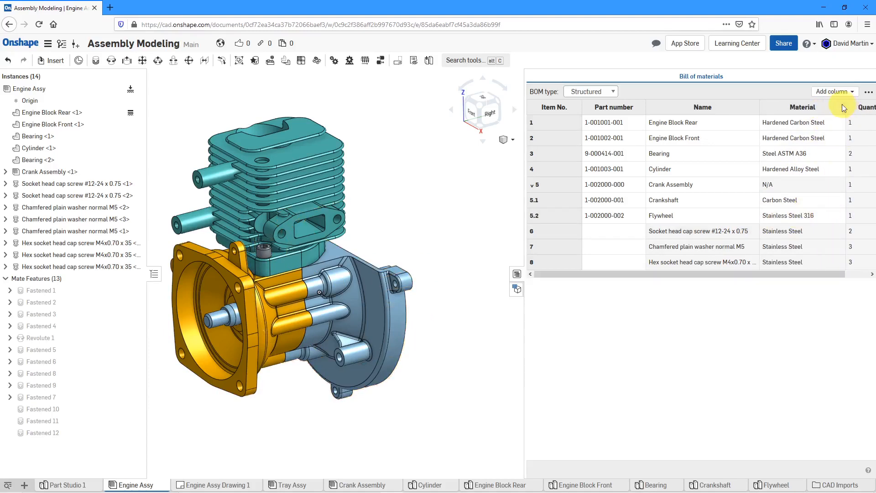
pyautogui.moveTo(759, 110)
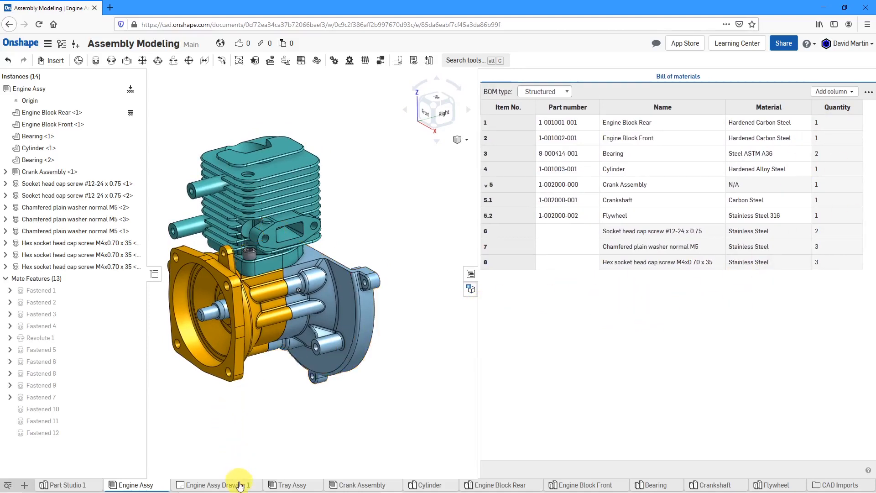
# - Switch to Engine Assy Drawing 1 and place a BOM table on the sheet
pyautogui.click(217, 485)
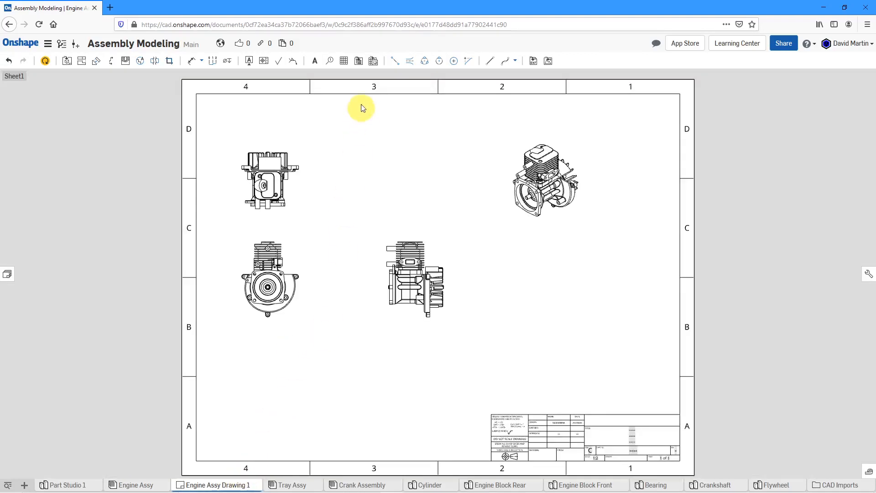
pyautogui.moveTo(358, 61)
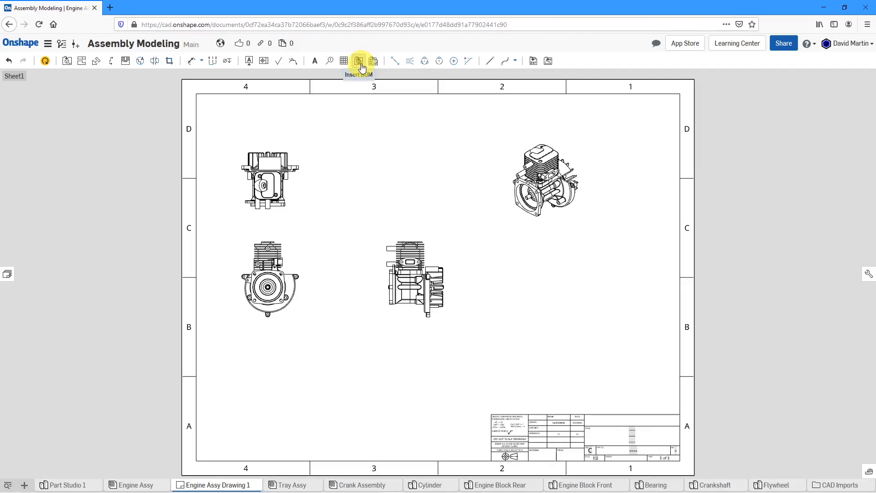
pyautogui.click(358, 60)
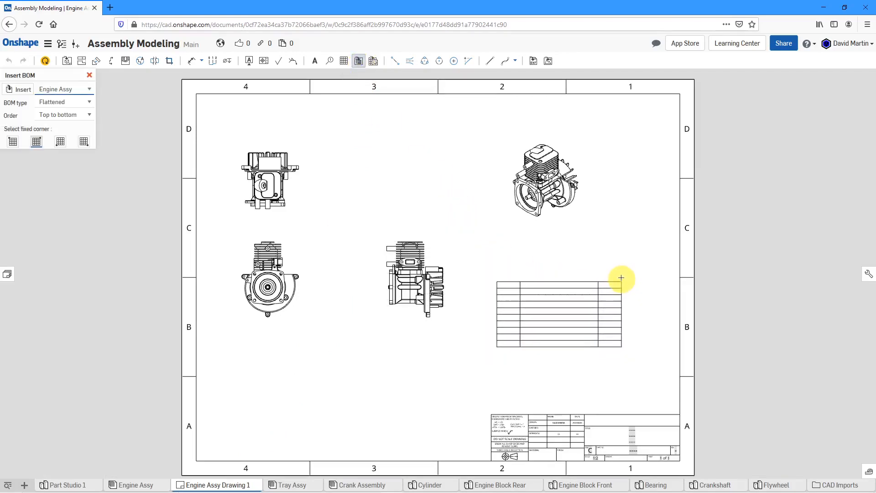
pyautogui.click(621, 278)
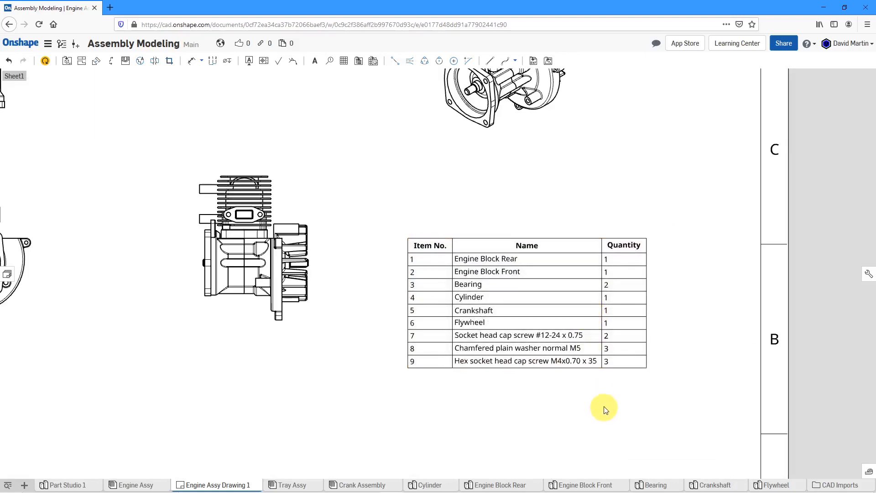
pyautogui.moveTo(44, 61)
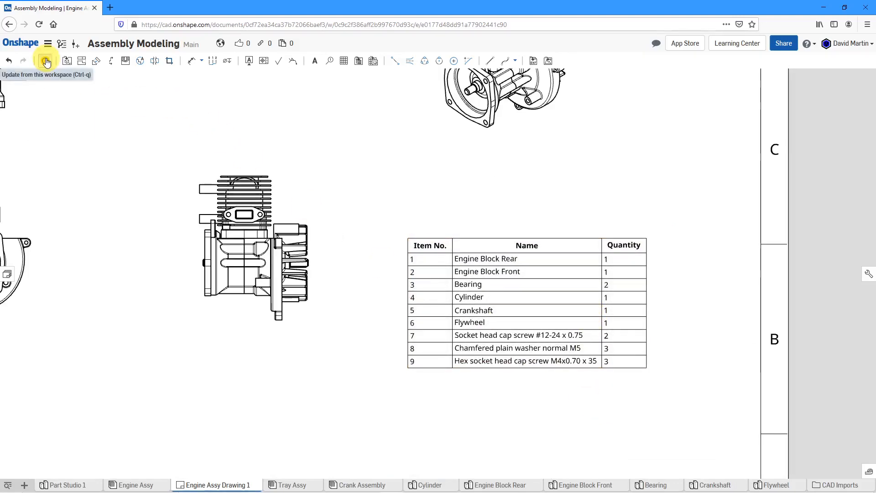
# - Update the BOM table from the workspace and resize its Name, Item No. and Part number columns
pyautogui.click(44, 60)
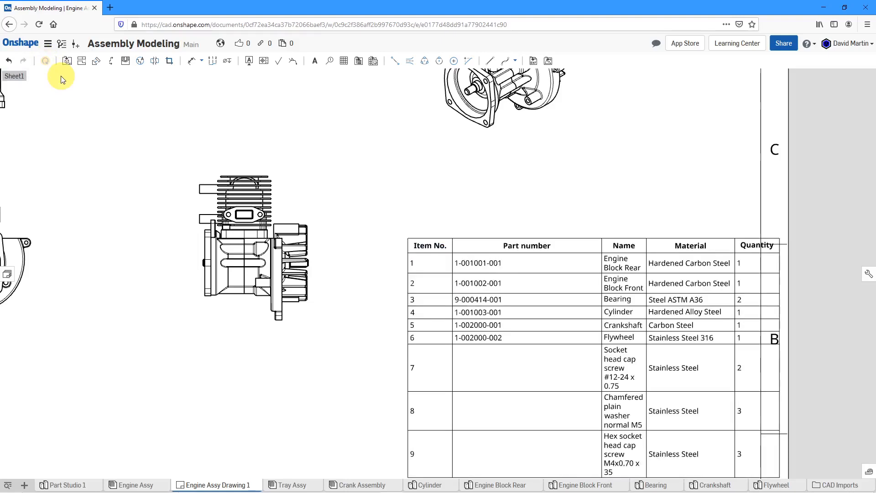
pyautogui.scroll(-3)
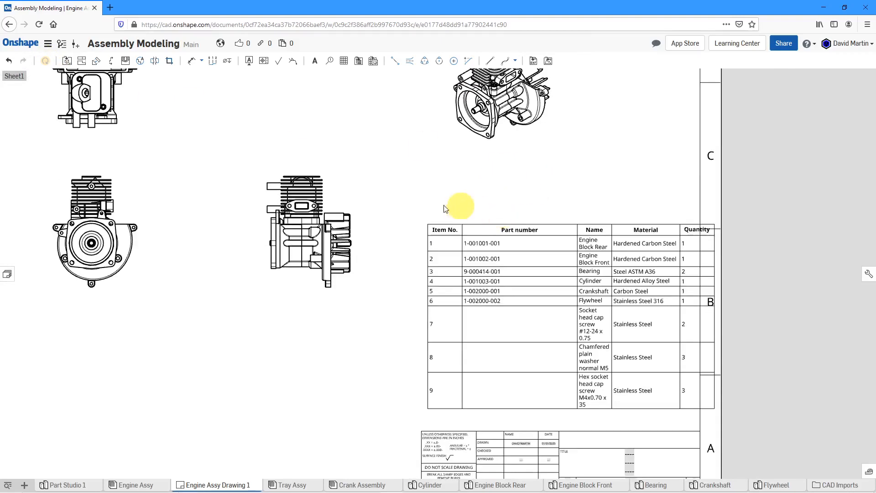
pyautogui.moveTo(391, 213)
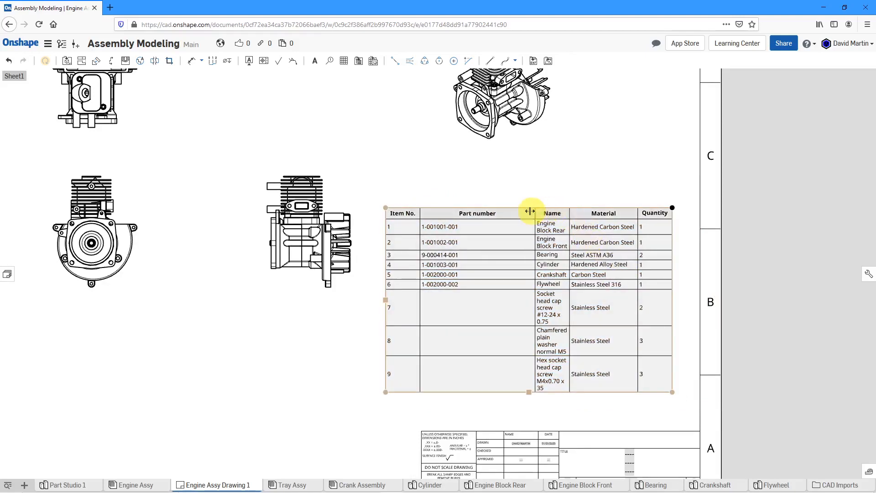
pyautogui.moveTo(528, 212); pyautogui.dragTo(517, 211)
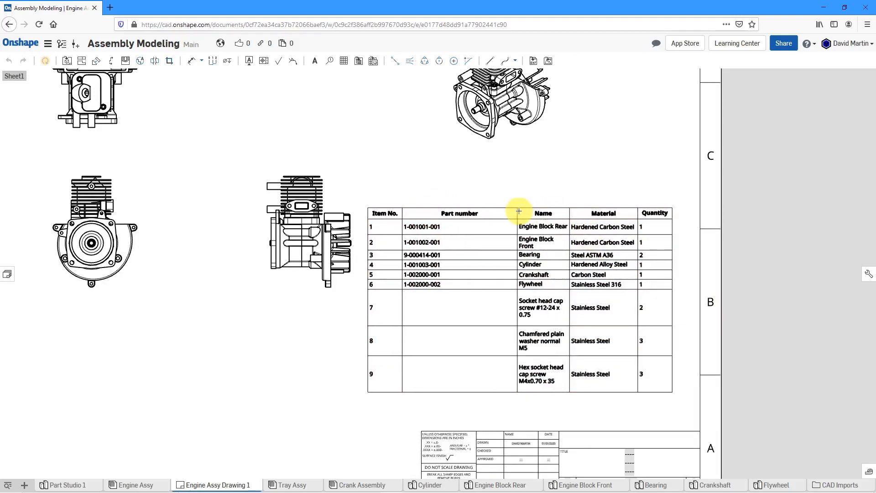
pyautogui.moveTo(518, 211); pyautogui.dragTo(498, 209)
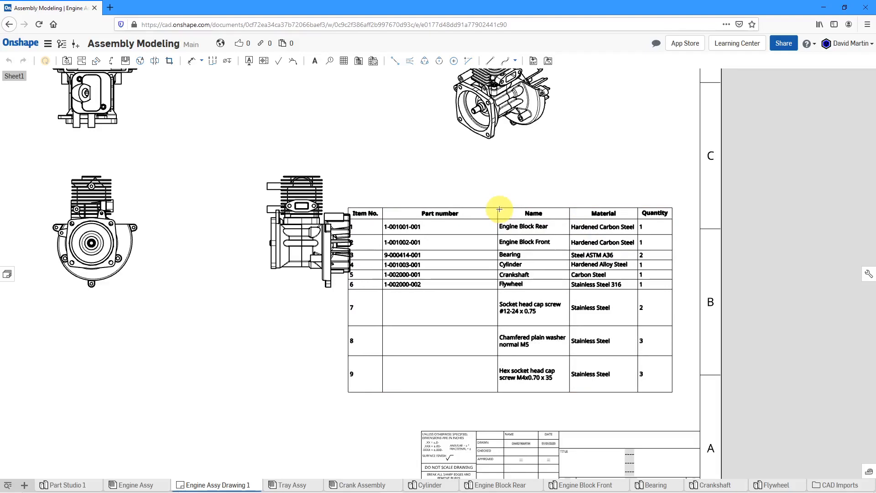
pyautogui.moveTo(499, 209); pyautogui.dragTo(386, 209)
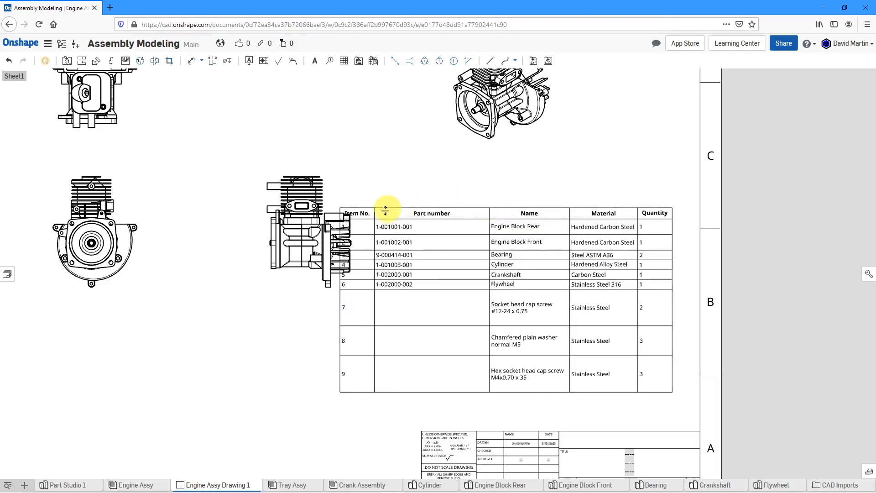
pyautogui.moveTo(386, 212); pyautogui.dragTo(403, 212)
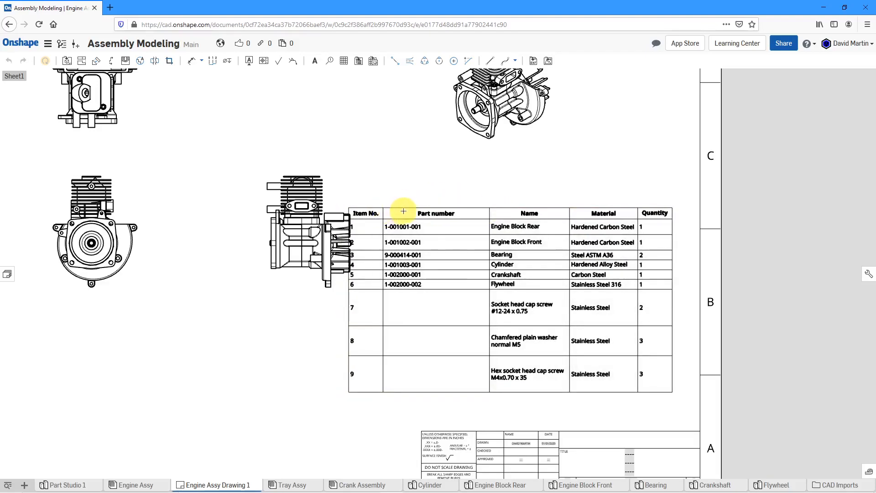
pyautogui.moveTo(404, 211); pyautogui.dragTo(429, 211)
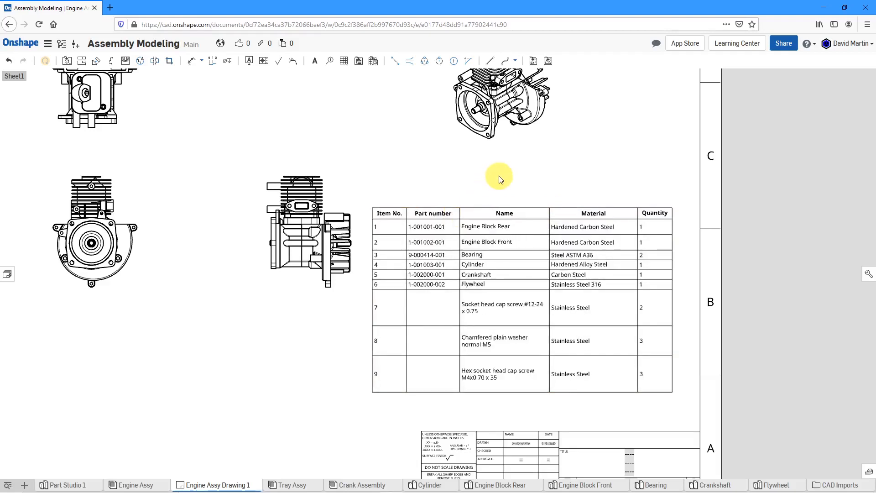
pyautogui.moveTo(593, 175)
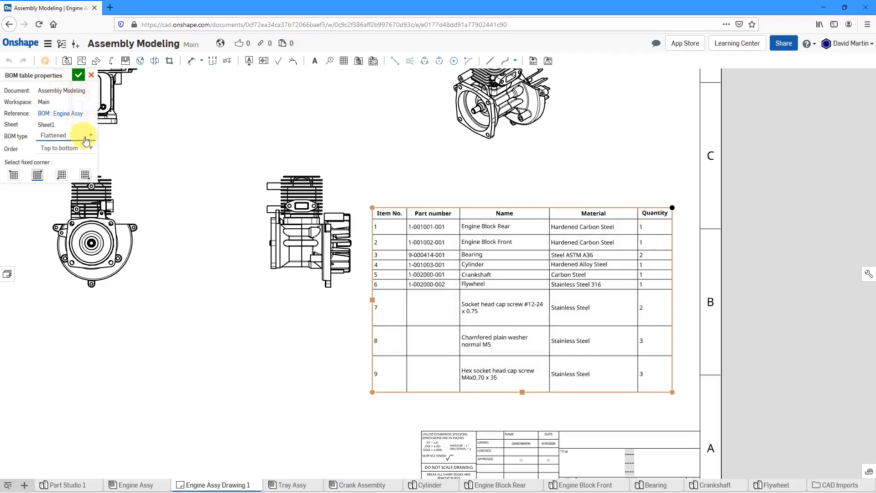
# - Change the drawing BOM type to Structured - Multi level, listing Crankshaft and Flywheel as 5.1 and 5.2
pyautogui.click(95, 136)
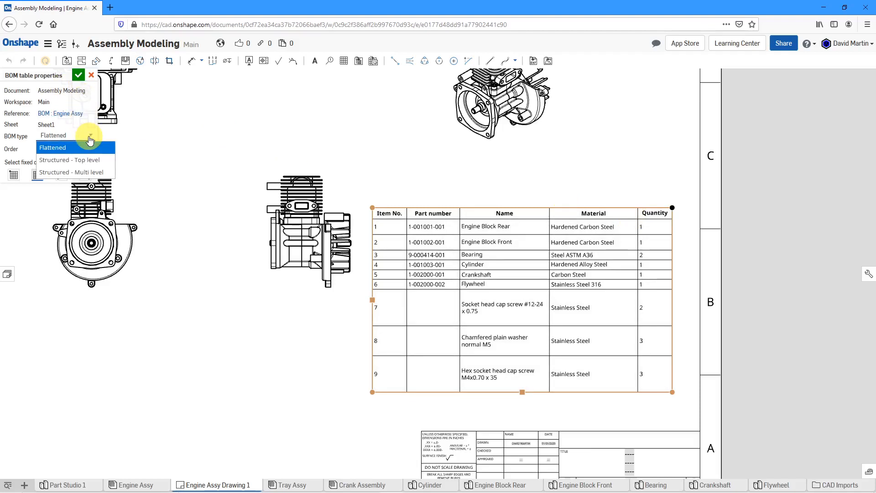
pyautogui.moveTo(82, 160)
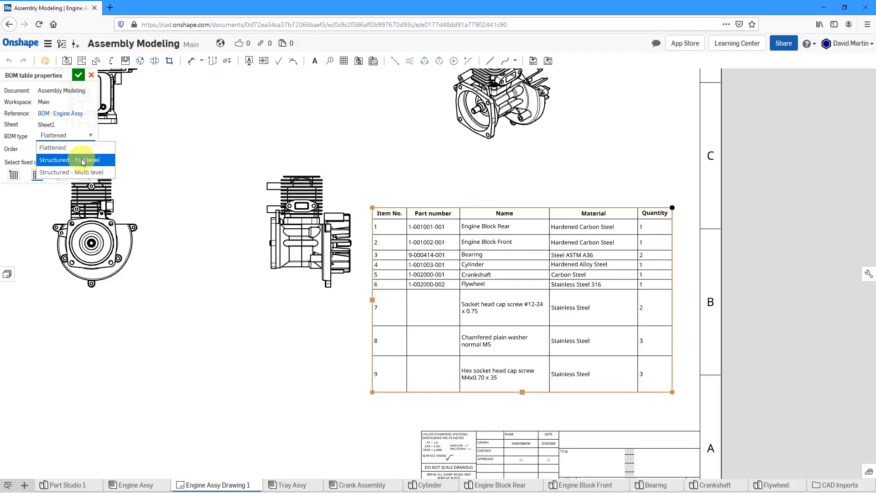
pyautogui.click(68, 159)
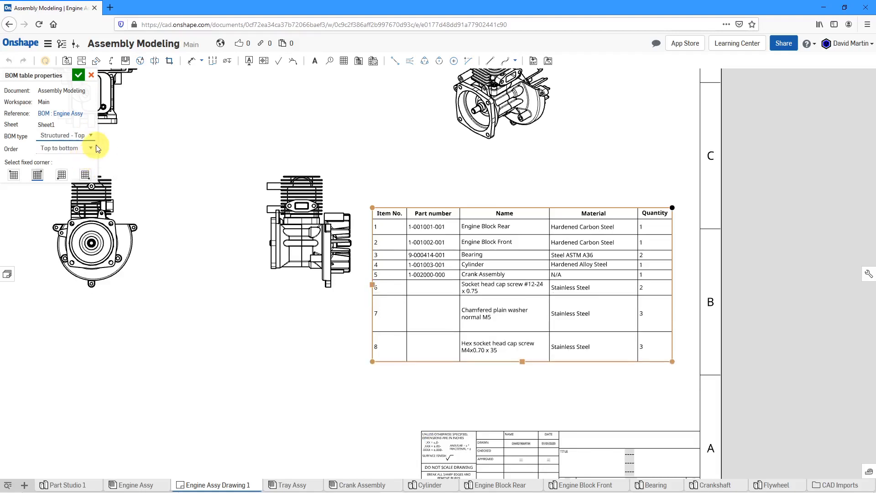
pyautogui.click(85, 175)
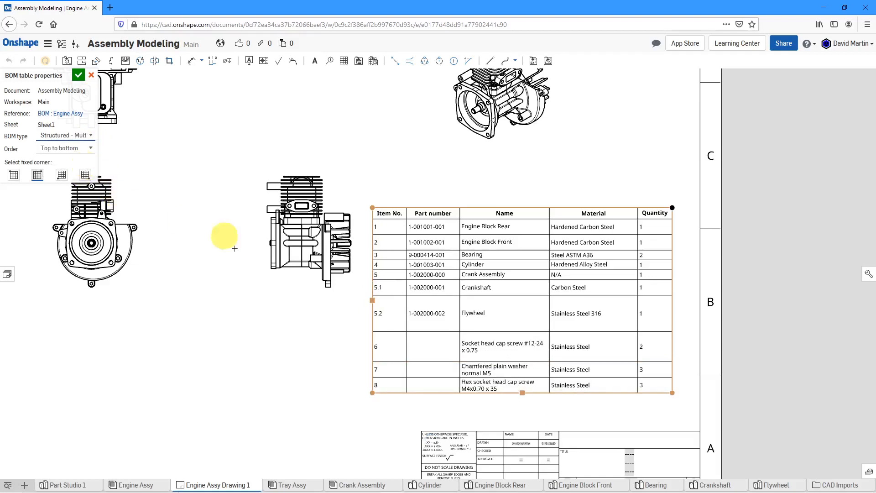
pyautogui.moveTo(603, 409)
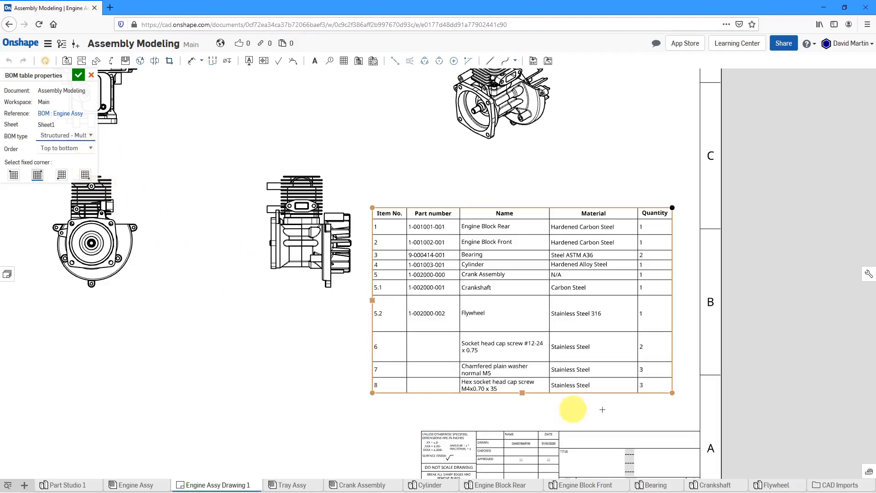
pyautogui.moveTo(283, 371)
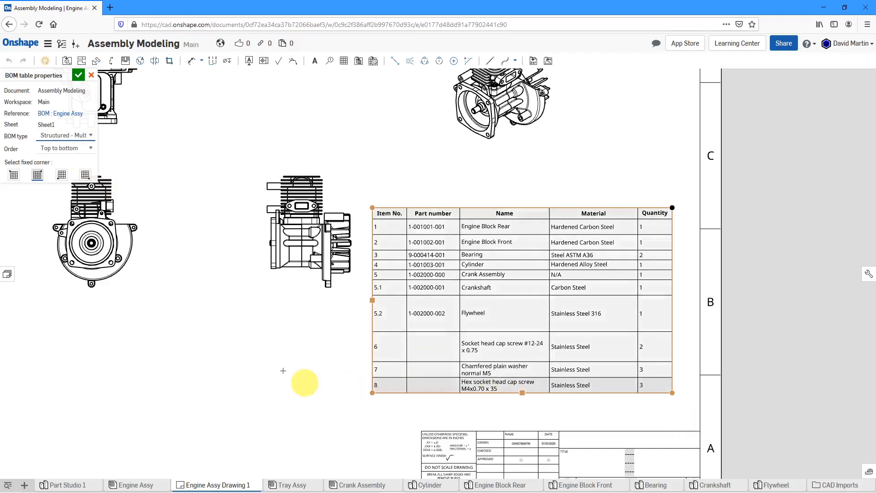
pyautogui.click(90, 148)
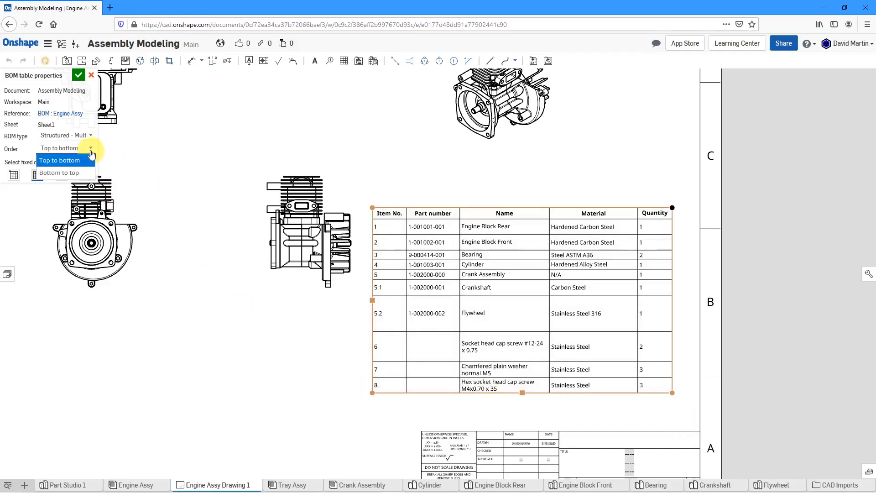
# - Order BOM rows bottom to top and anchor the table at its lower-right corner
pyautogui.click(60, 173)
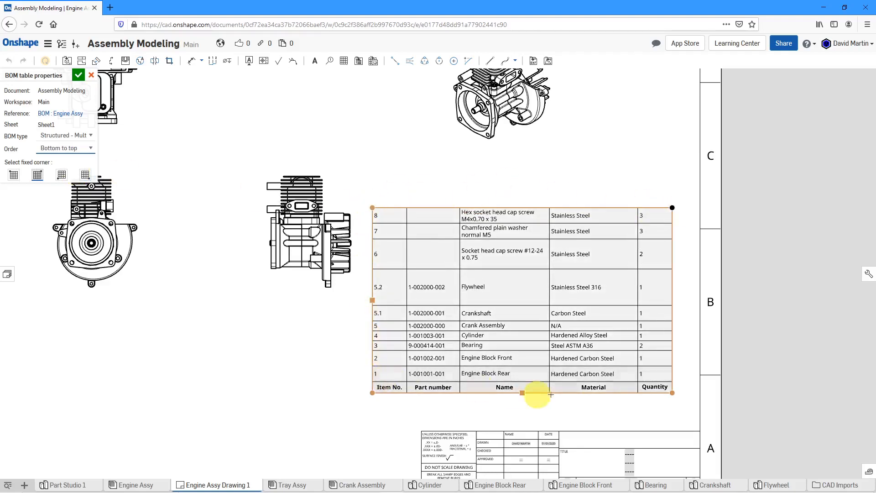
pyautogui.moveTo(146, 181)
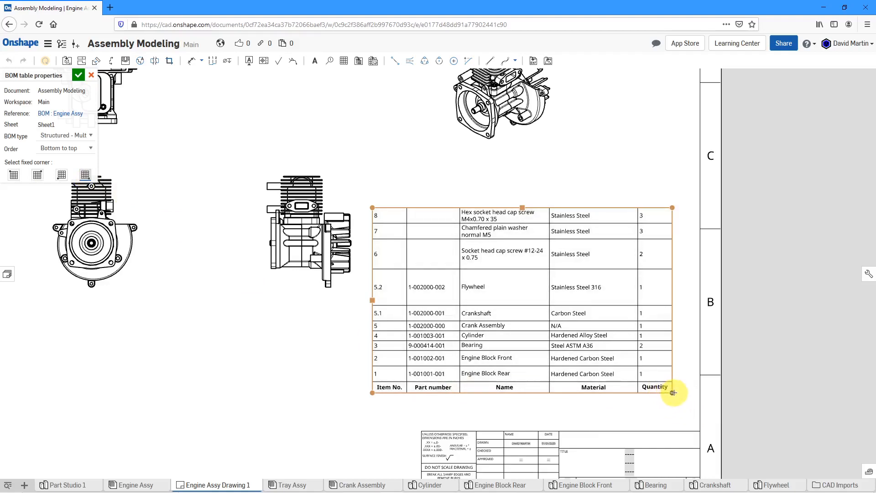
pyautogui.click(78, 75)
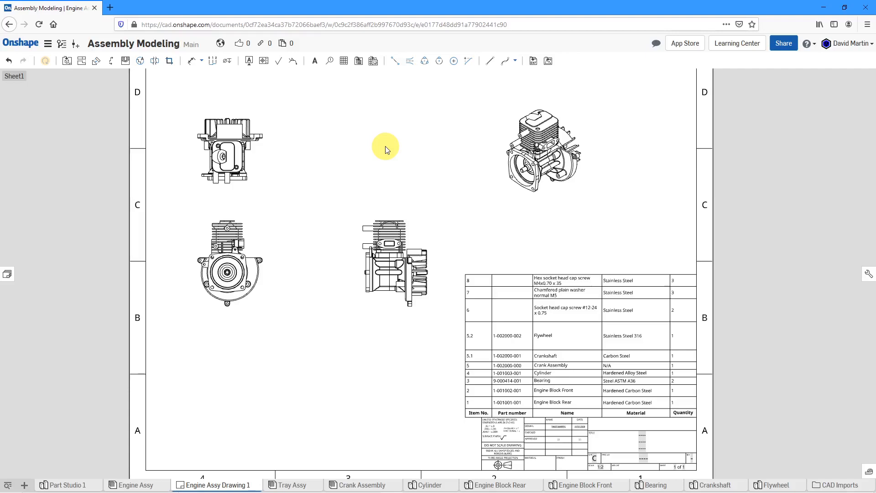
pyautogui.moveTo(376, 147)
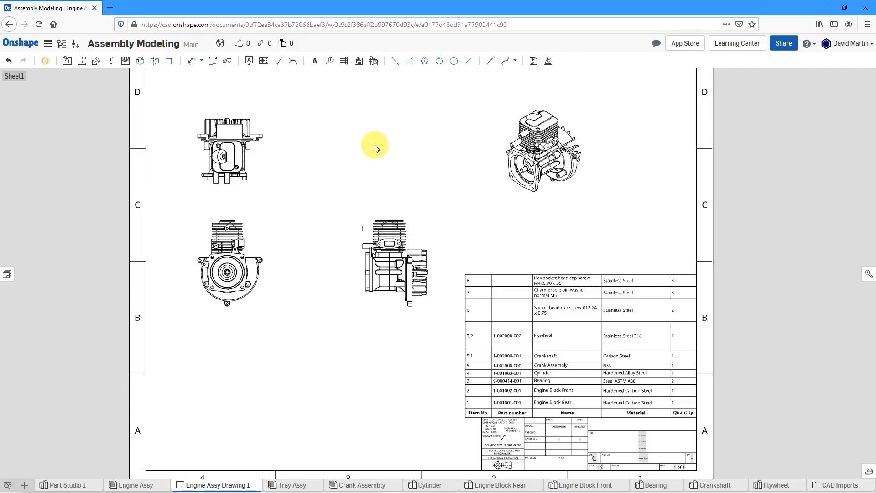
pyautogui.moveTo(330, 61)
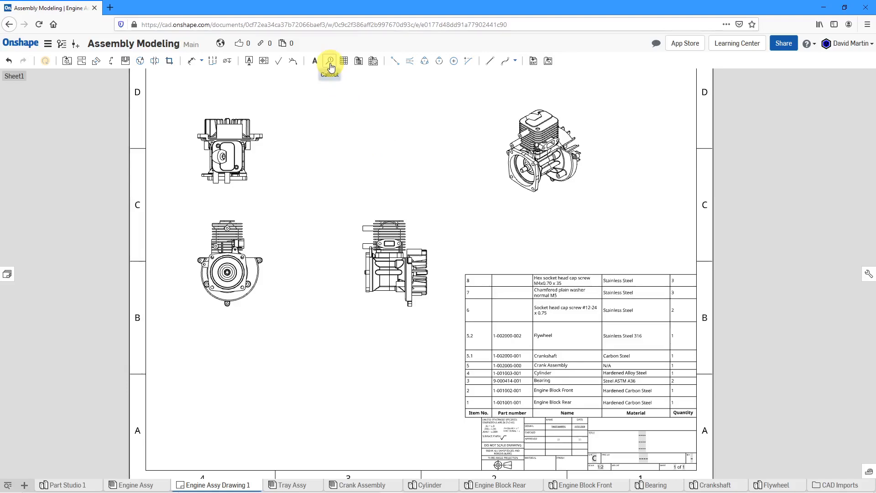
# - Add a callout with Table: Item No. centered and Qty. in the right field
pyautogui.click(329, 61)
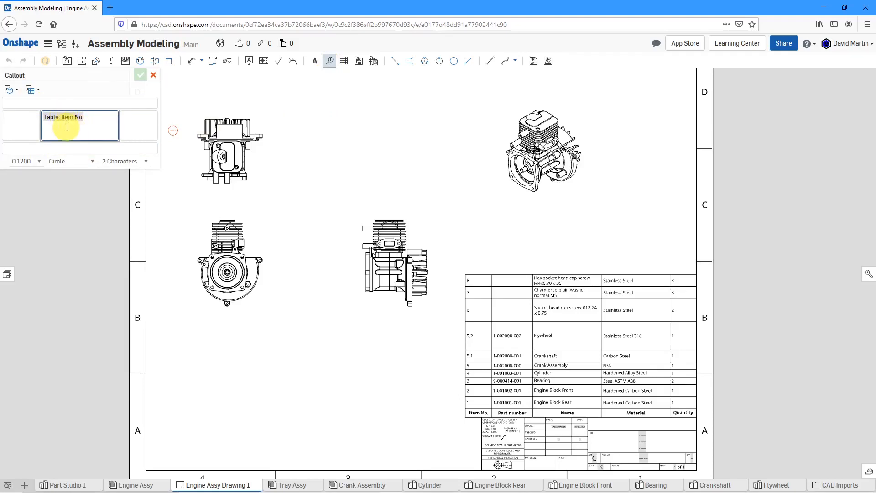
pyautogui.moveTo(470, 409)
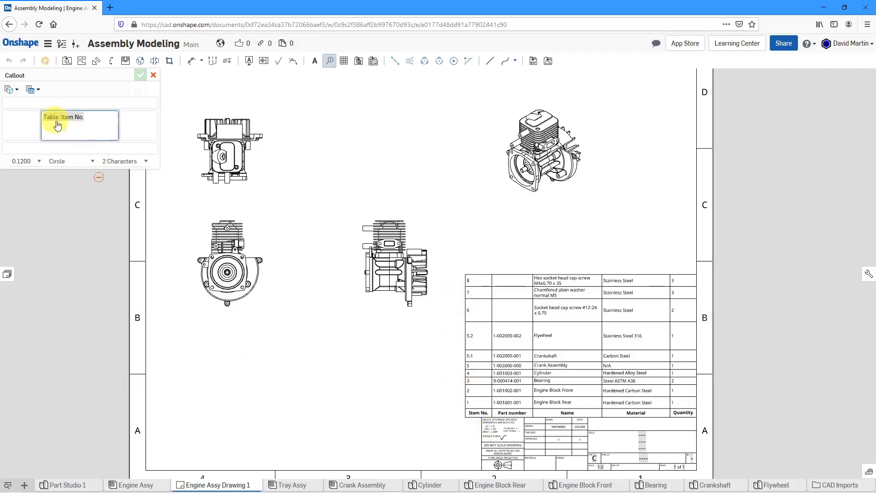
pyautogui.moveTo(88, 165)
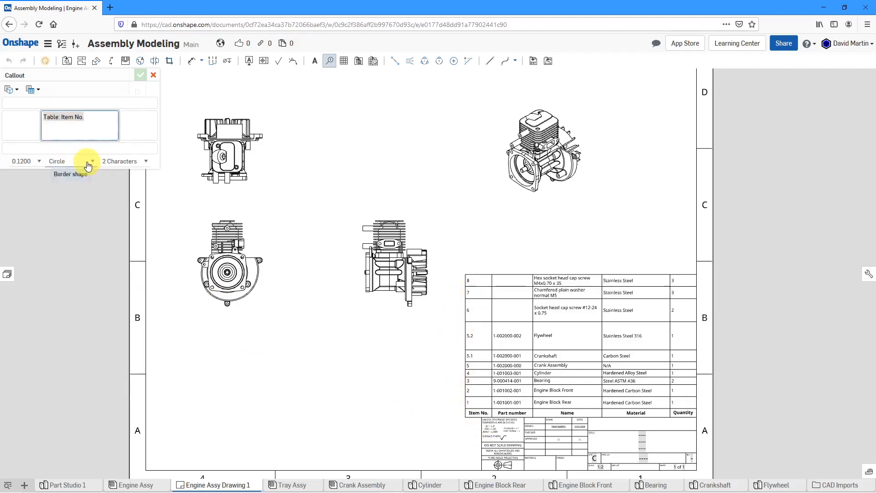
pyautogui.moveTo(142, 164)
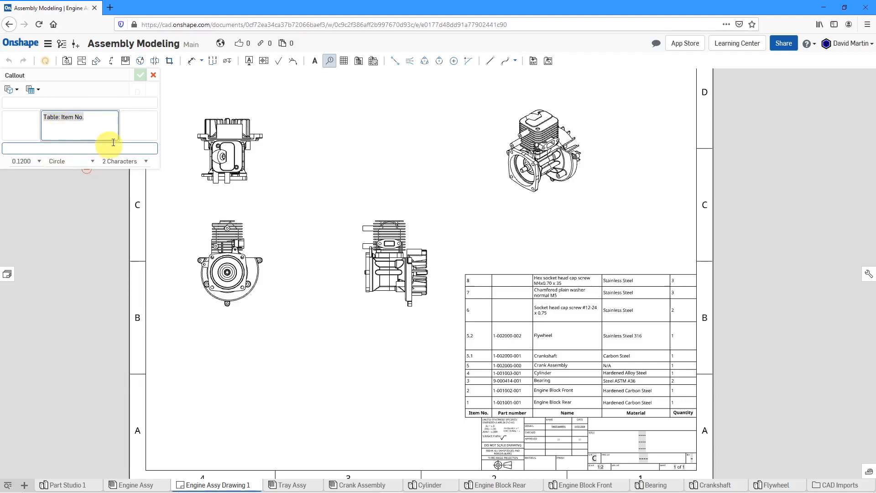
pyautogui.click(138, 126)
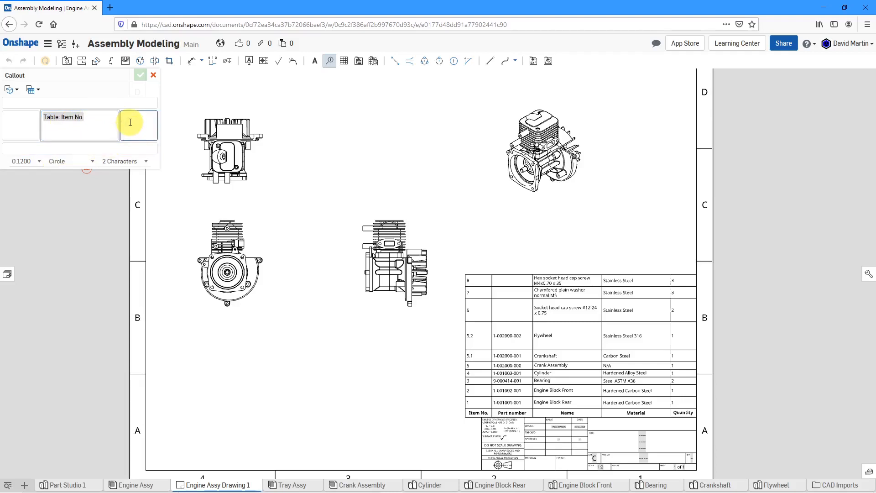
pyautogui.moveTo(132, 122)
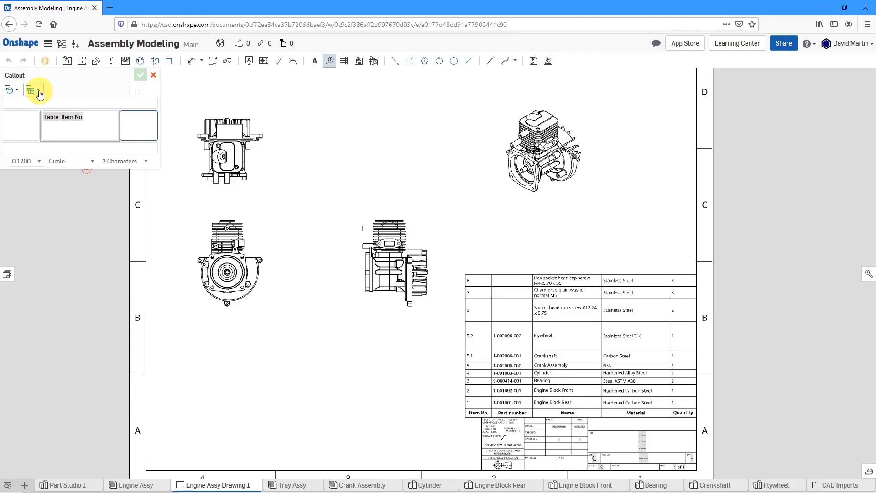
pyautogui.click(35, 90)
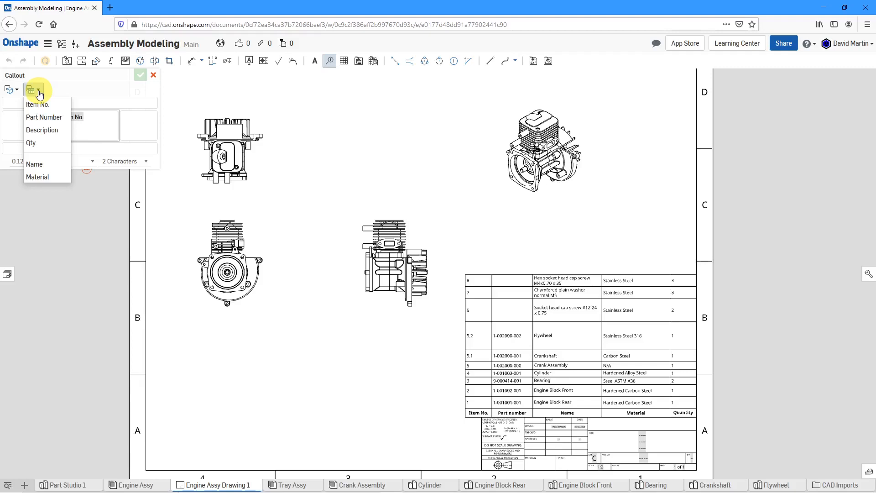
pyautogui.moveTo(39, 146)
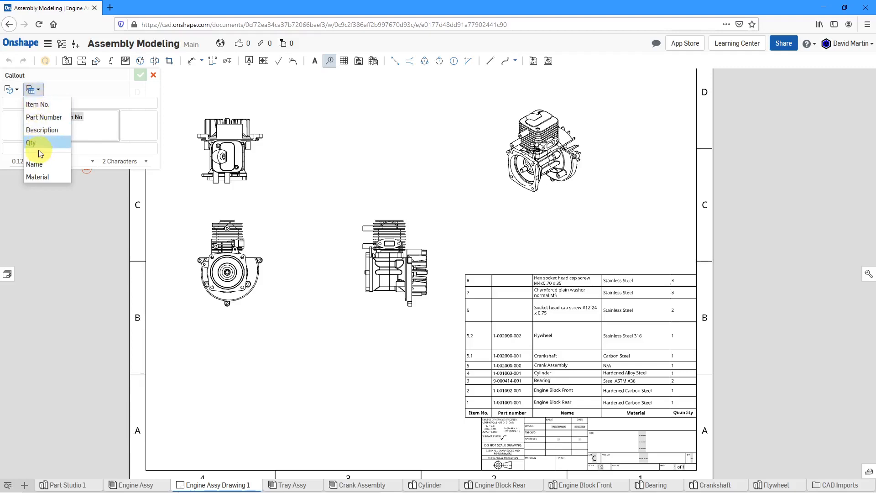
pyautogui.click(31, 142)
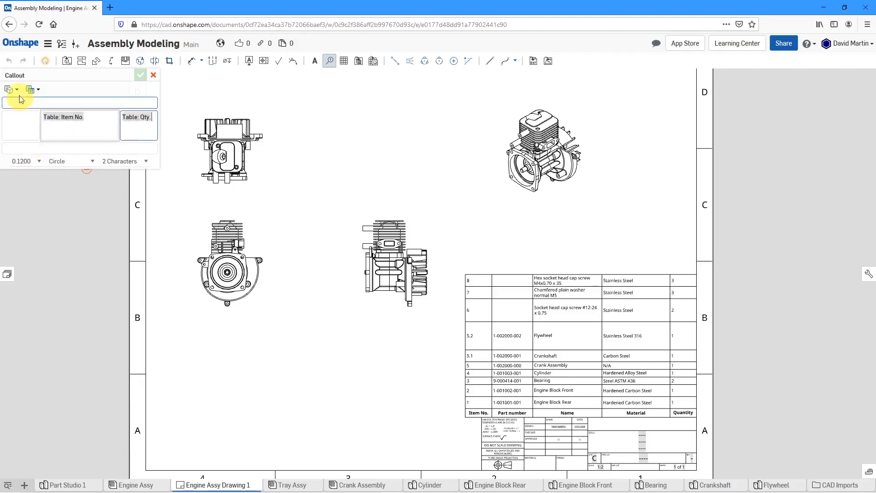
pyautogui.click(9, 90)
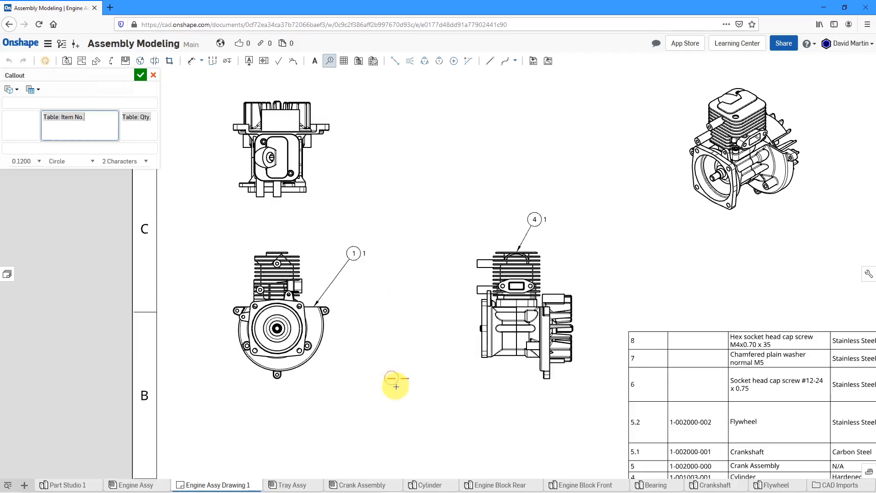
pyautogui.moveTo(477, 377)
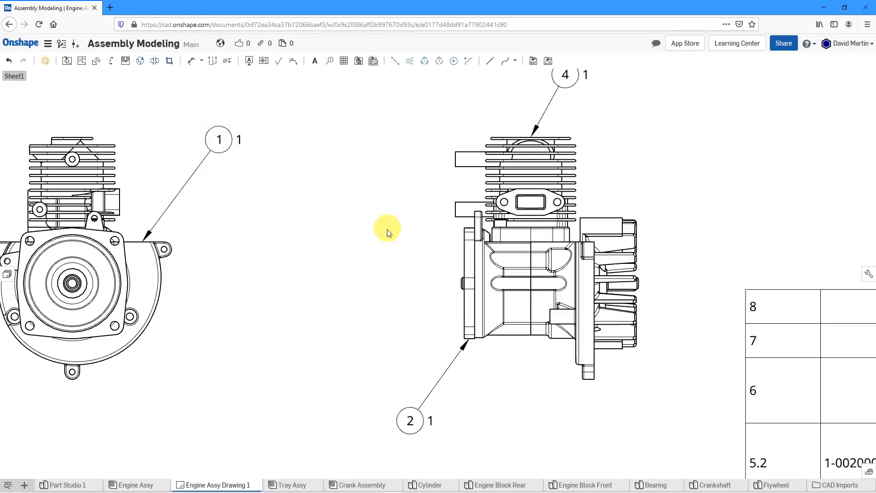
pyautogui.scroll(-3)
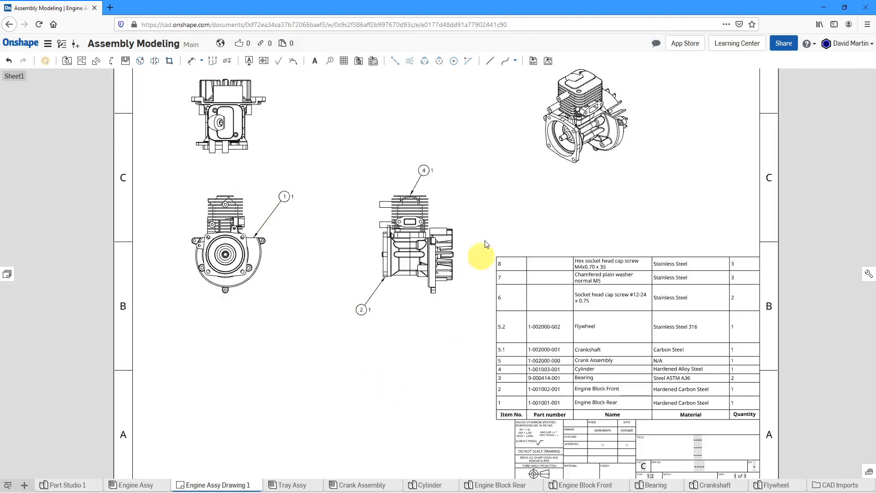
pyautogui.moveTo(452, 362)
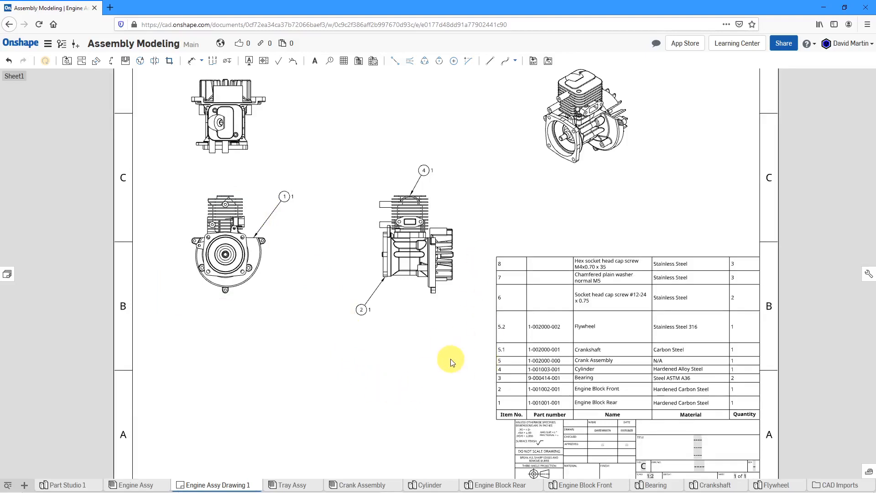